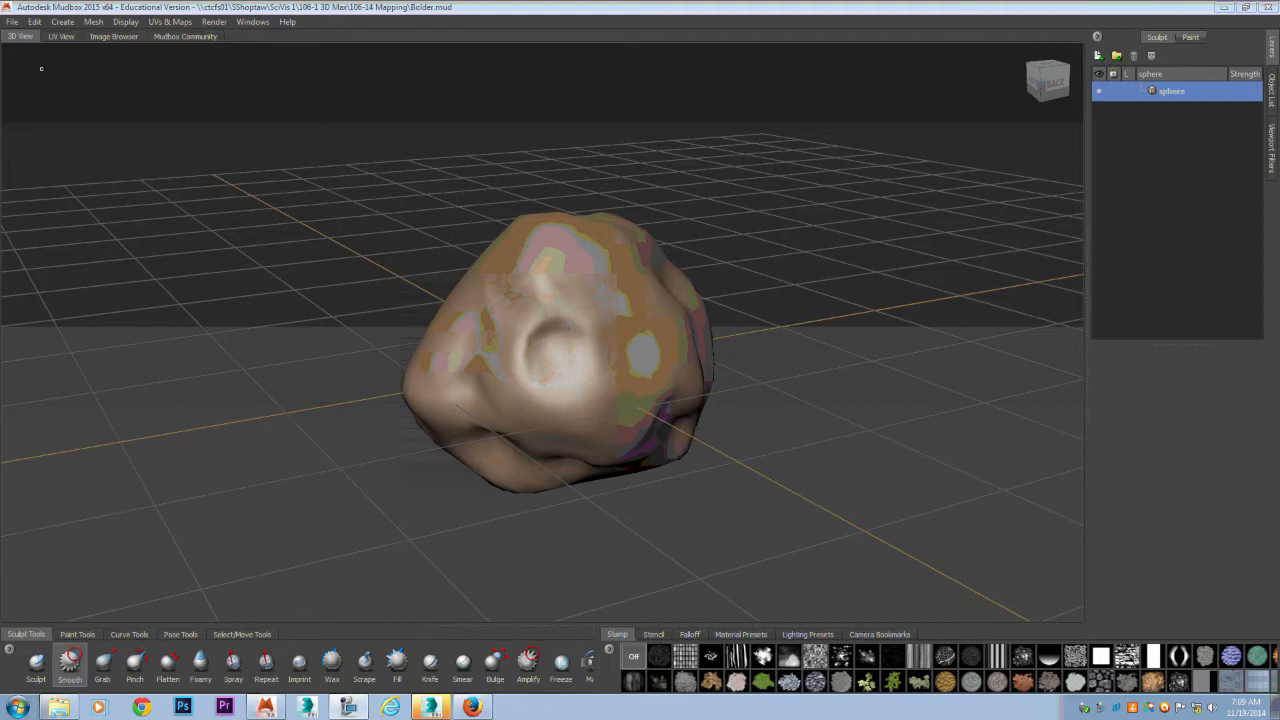
- Export the selected boulder from Mudbox as an Autodesk FBX file to the desktop
{"action": "left_click", "coordinate": [12, 20]}
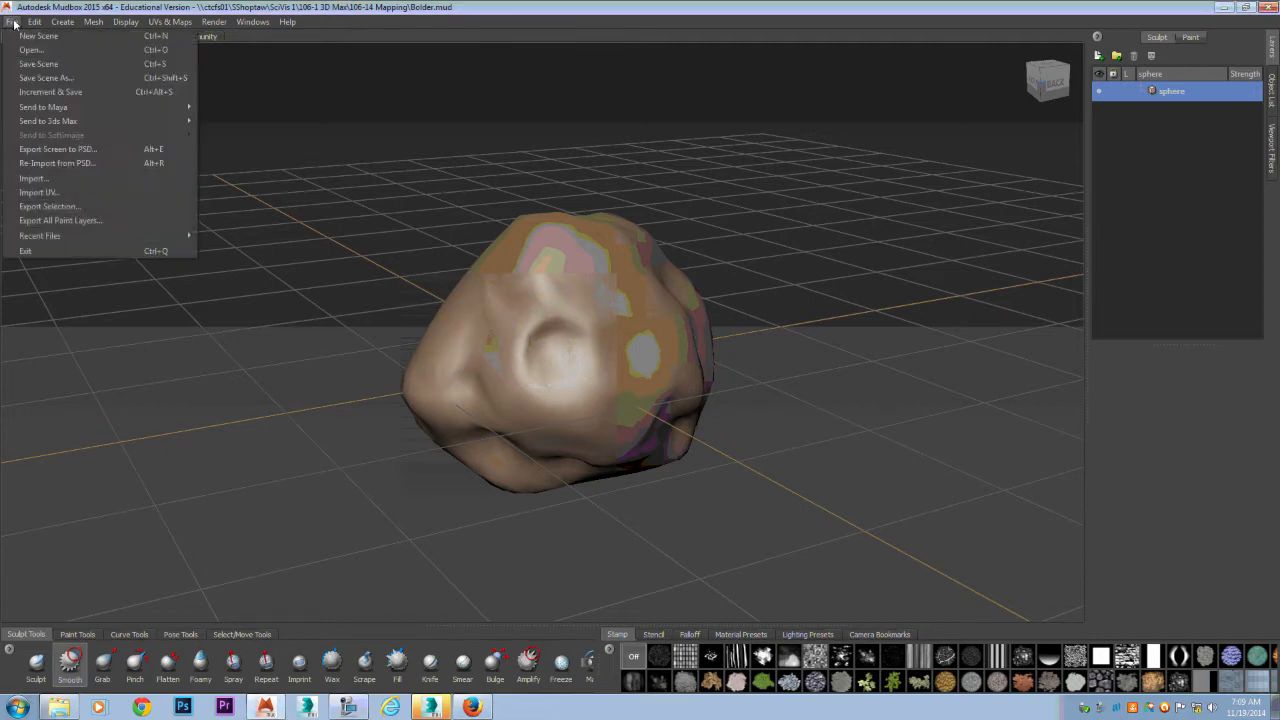
{"action": "left_click", "coordinate": [562, 350]}
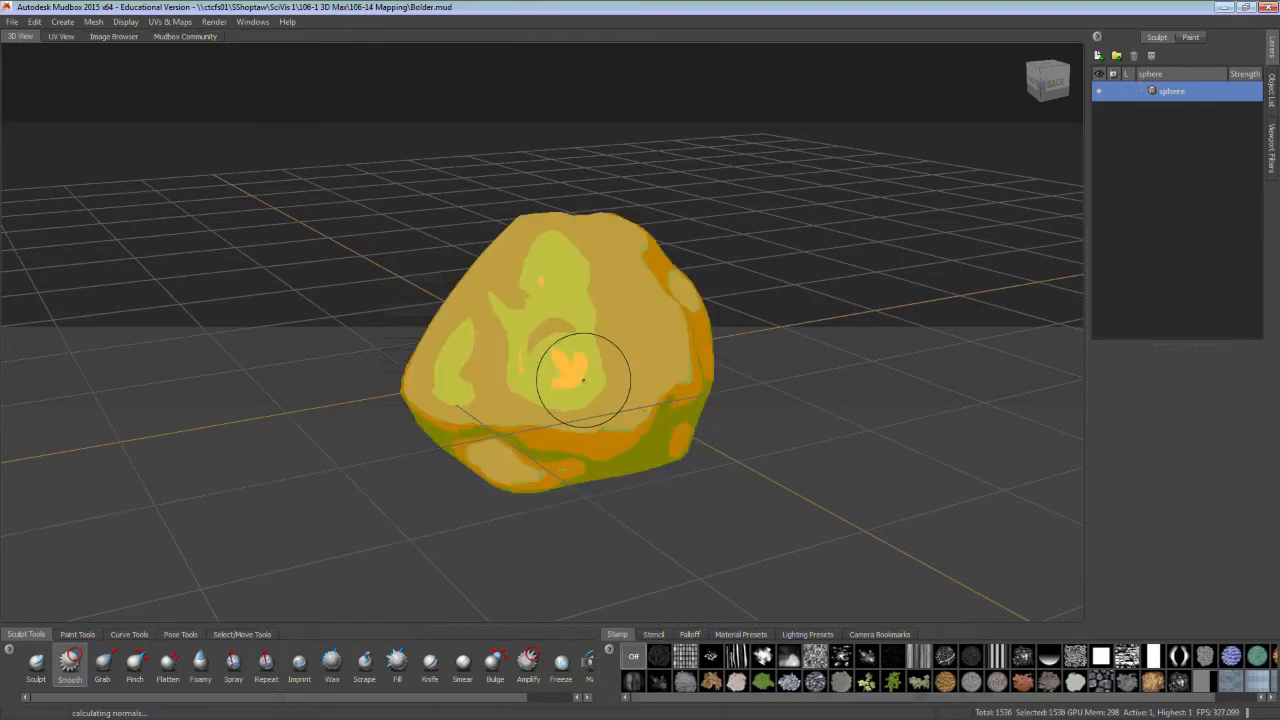
{"action": "left_click", "coordinate": [12, 20]}
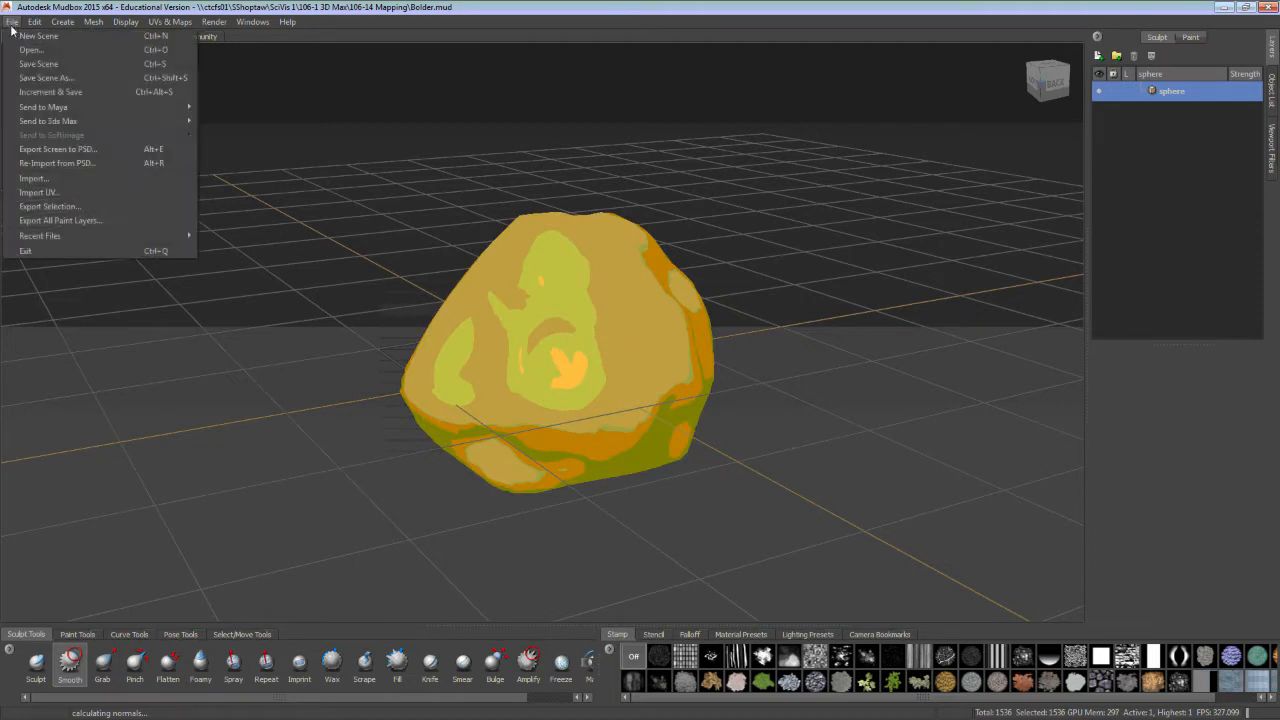
{"action": "mouse_move", "coordinate": [50, 92]}
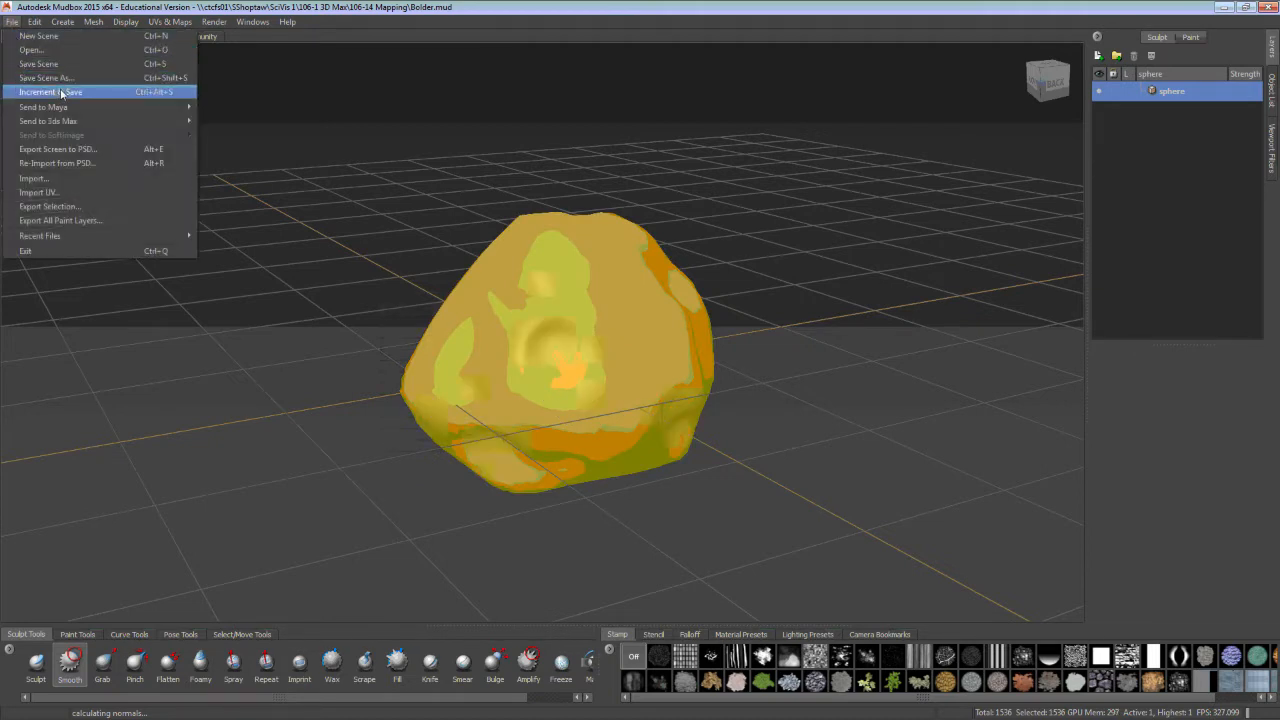
{"action": "mouse_move", "coordinate": [84, 134]}
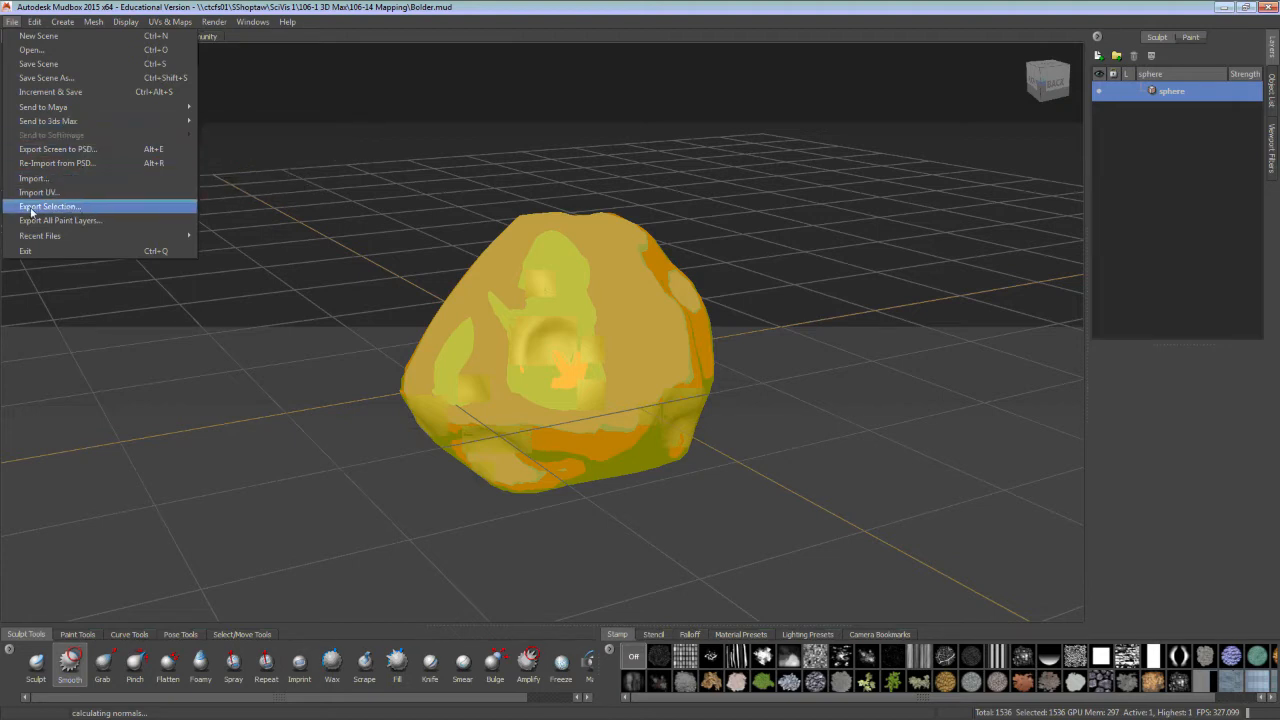
{"action": "left_click", "coordinate": [48, 206]}
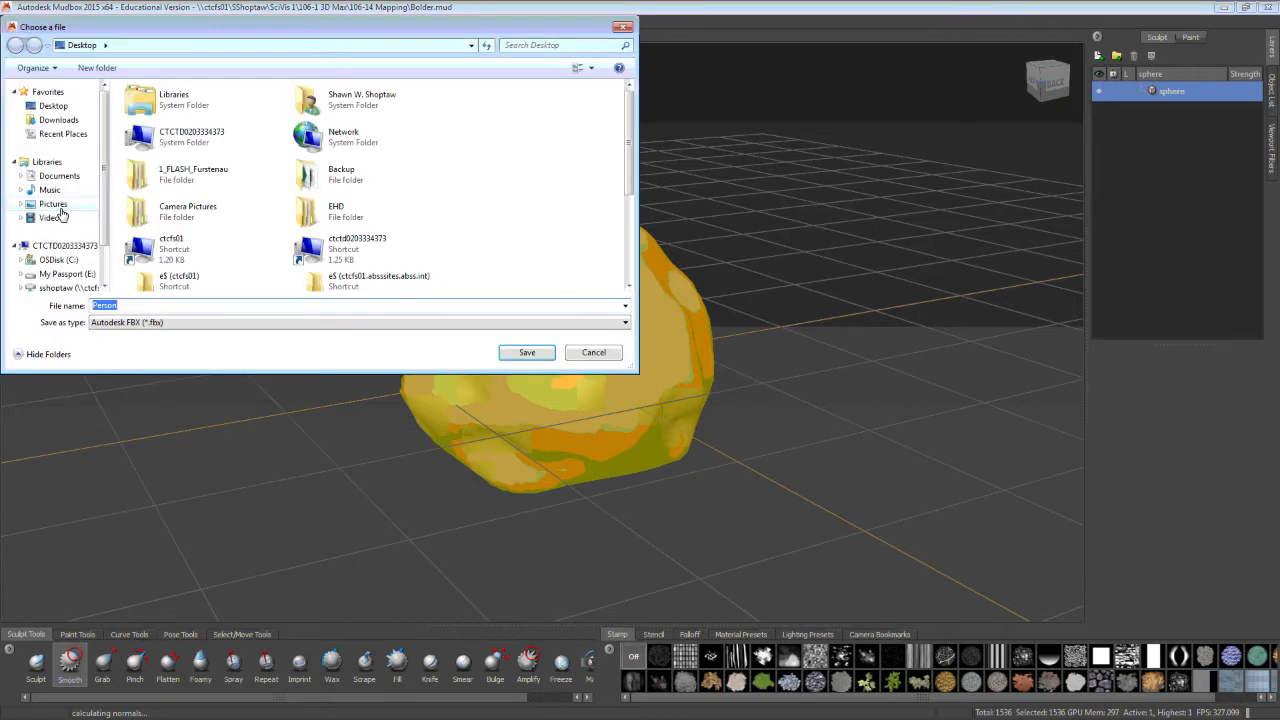
{"action": "mouse_move", "coordinate": [592, 352]}
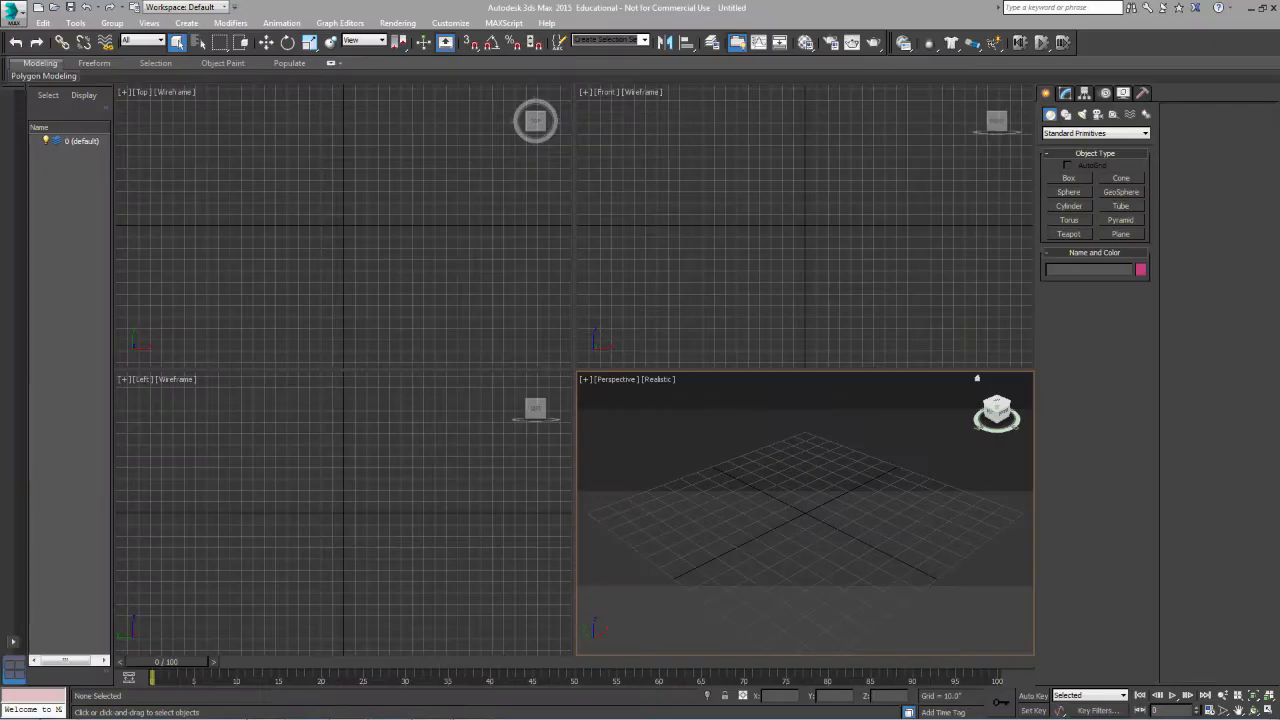
- Import Boulder.fbx into the empty 3ds Max scene, confirming the FBX Import dialog
{"action": "left_click", "coordinate": [14, 14]}
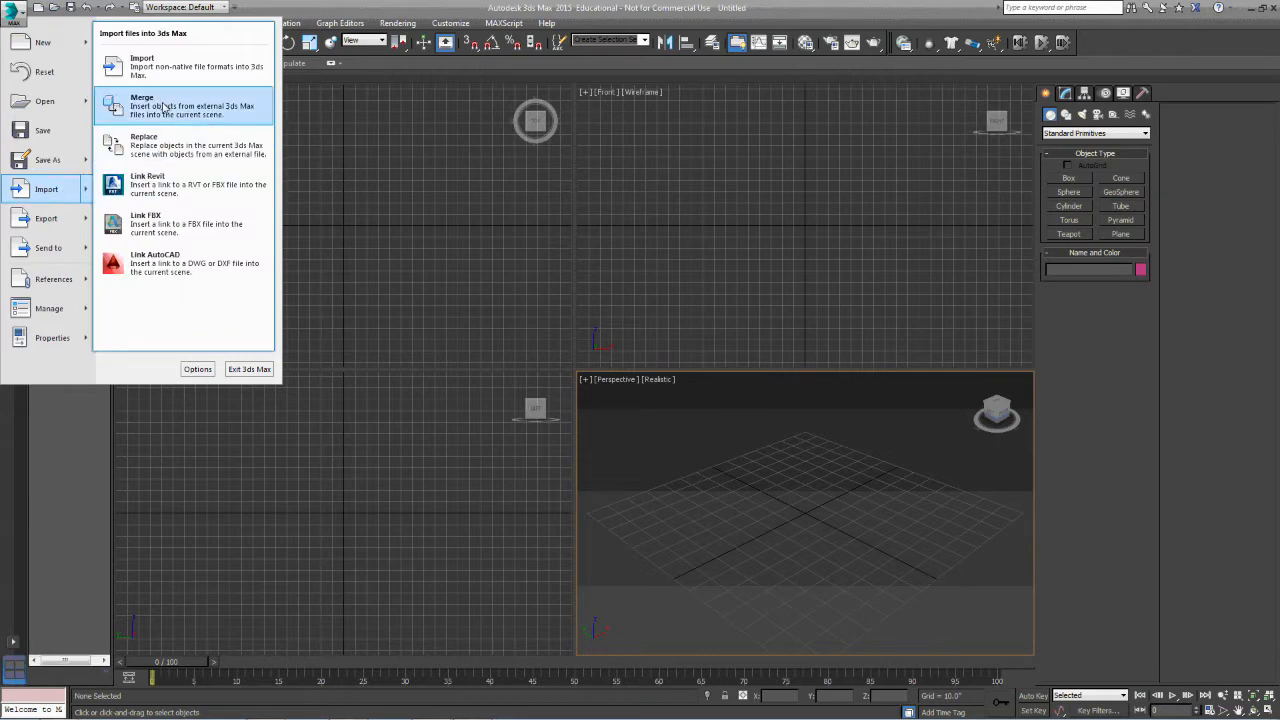
{"action": "mouse_move", "coordinate": [142, 64]}
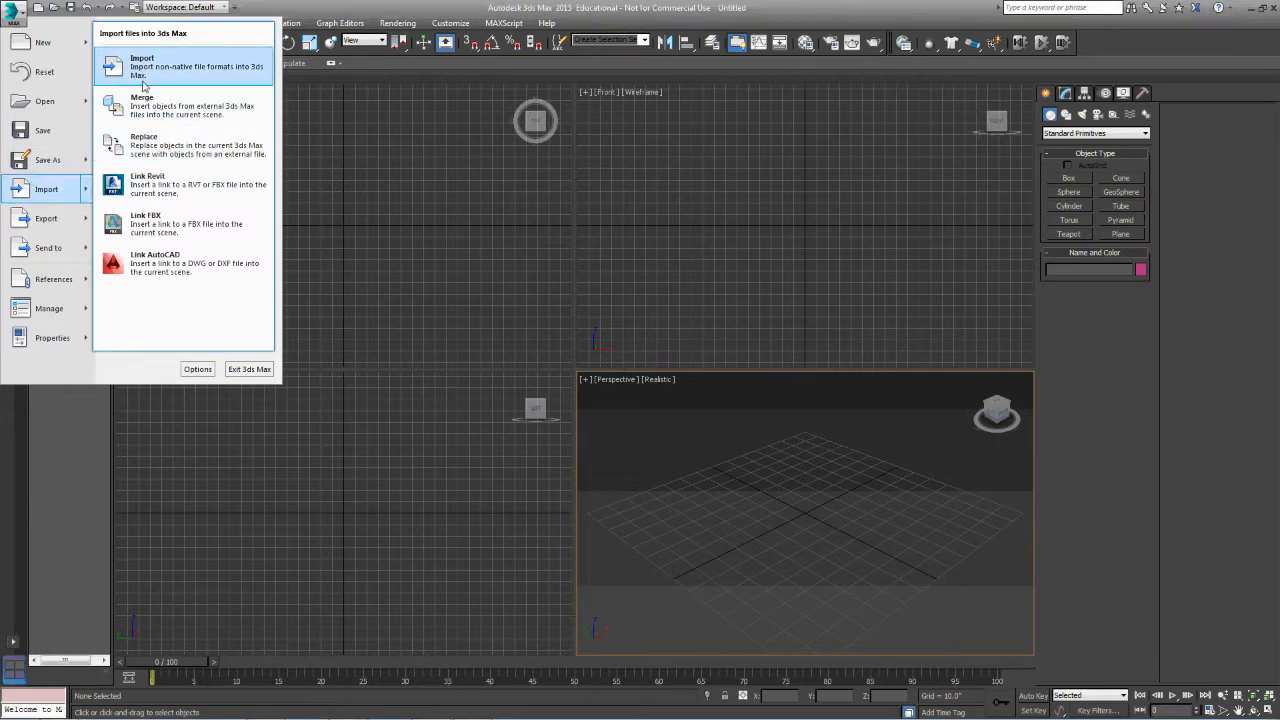
{"action": "left_click", "coordinate": [142, 66]}
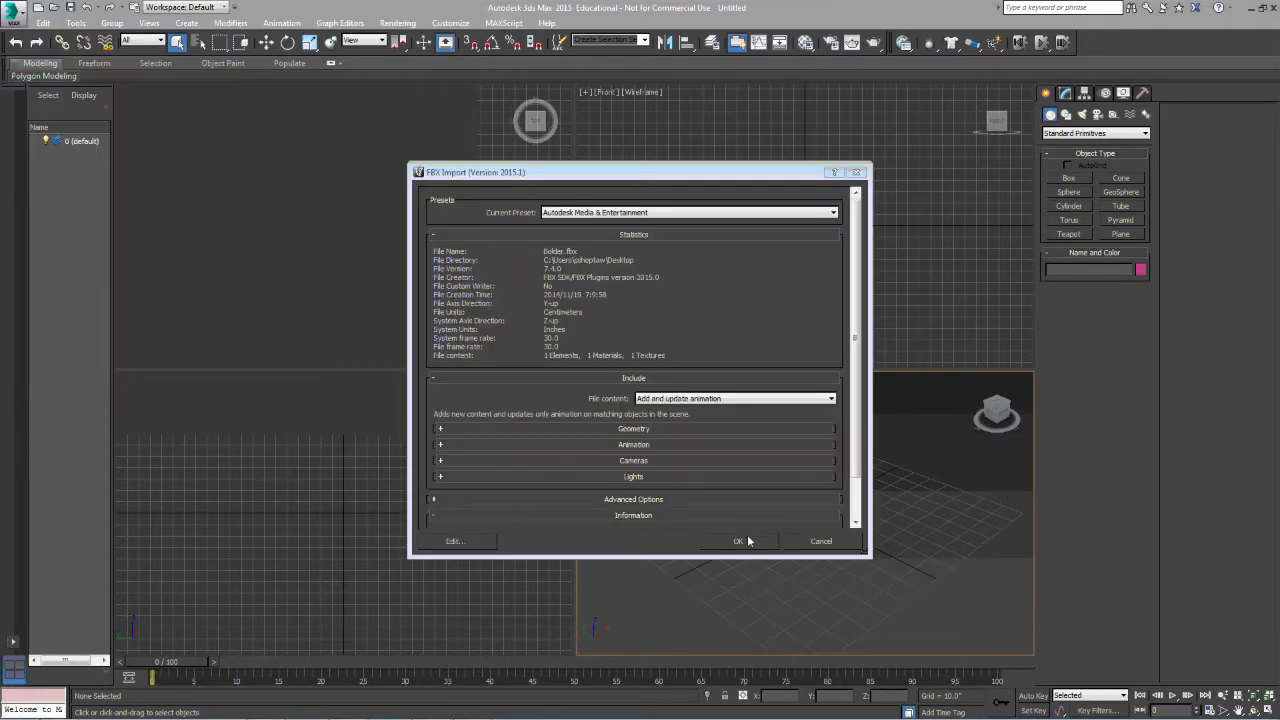
{"action": "left_click", "coordinate": [738, 540]}
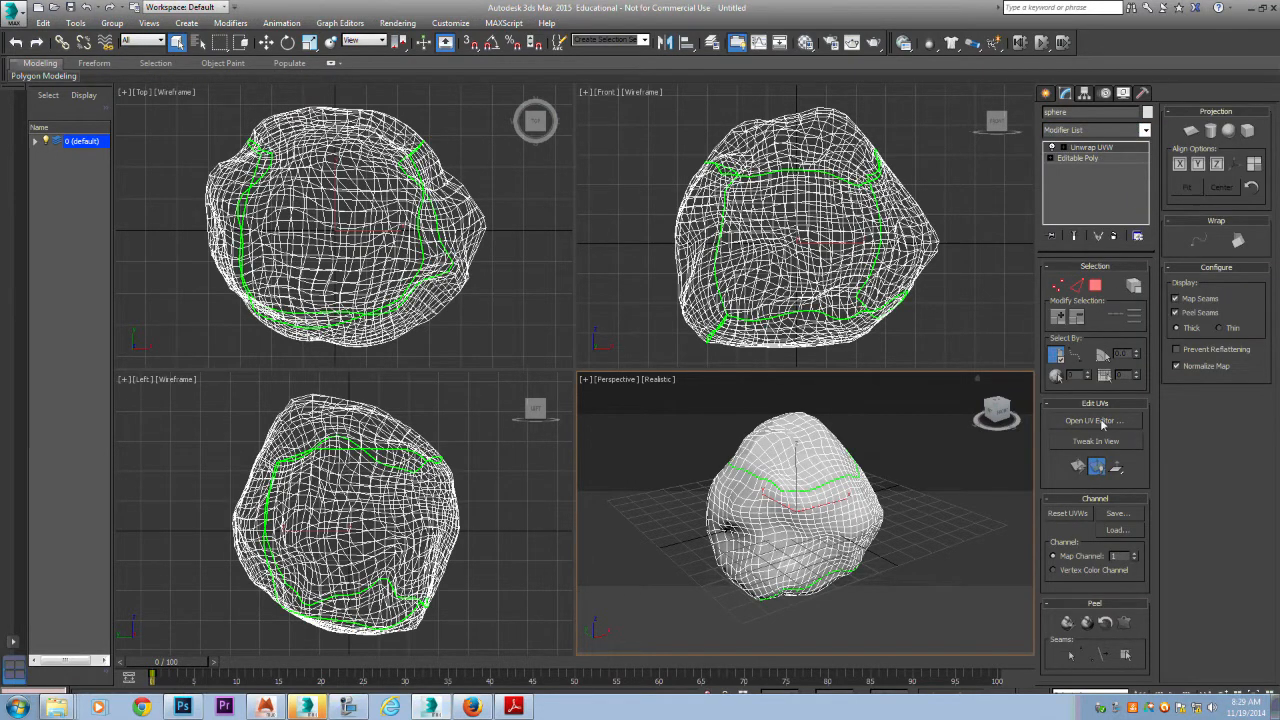
- Open the Unwrap UVW editor showing the boulder's UV layout
{"action": "left_click", "coordinate": [1094, 420]}
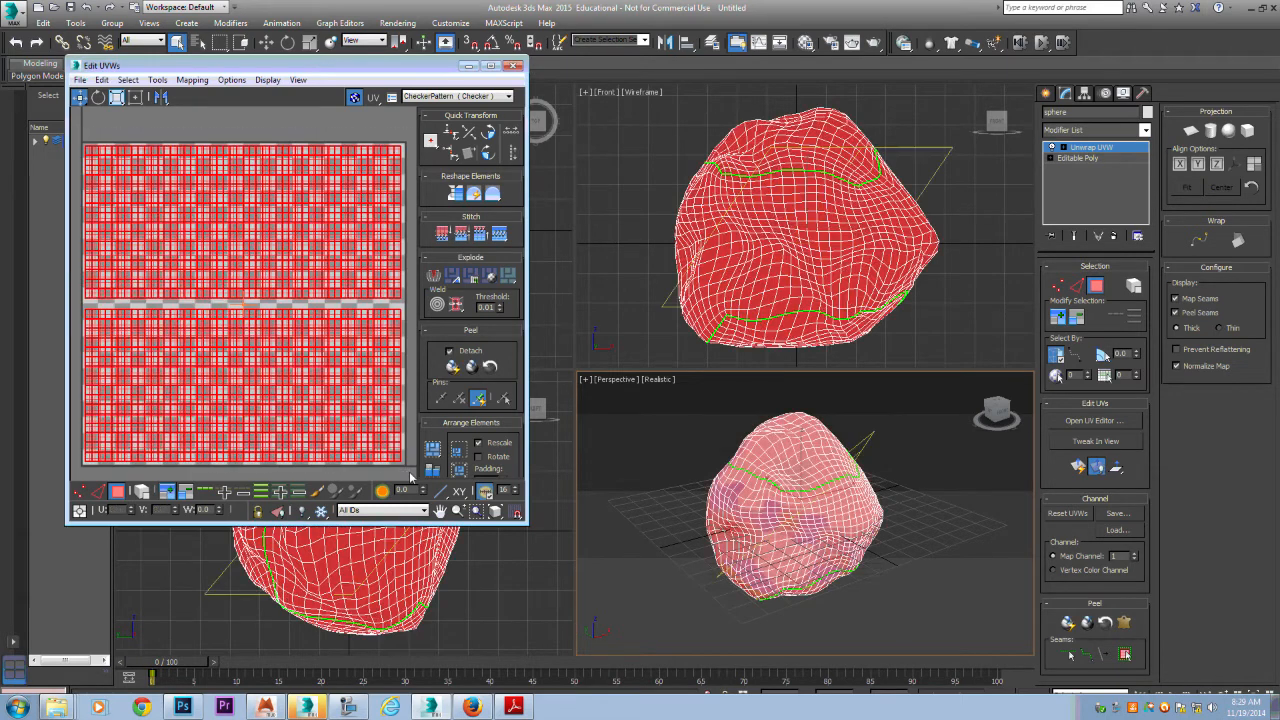
{"action": "mouse_move", "coordinate": [490, 192]}
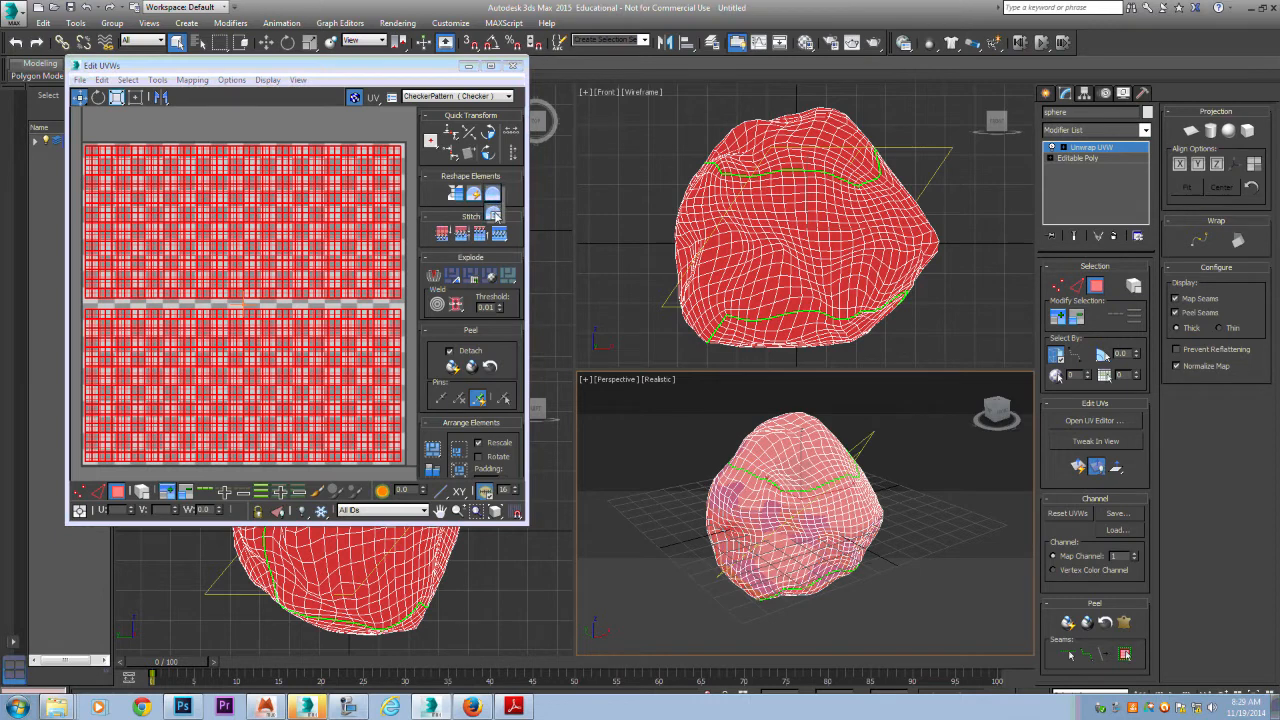
- Relax the boulder's UVs by edge angles until the two shells spread evenly, then stop
{"action": "left_click", "coordinate": [492, 216]}
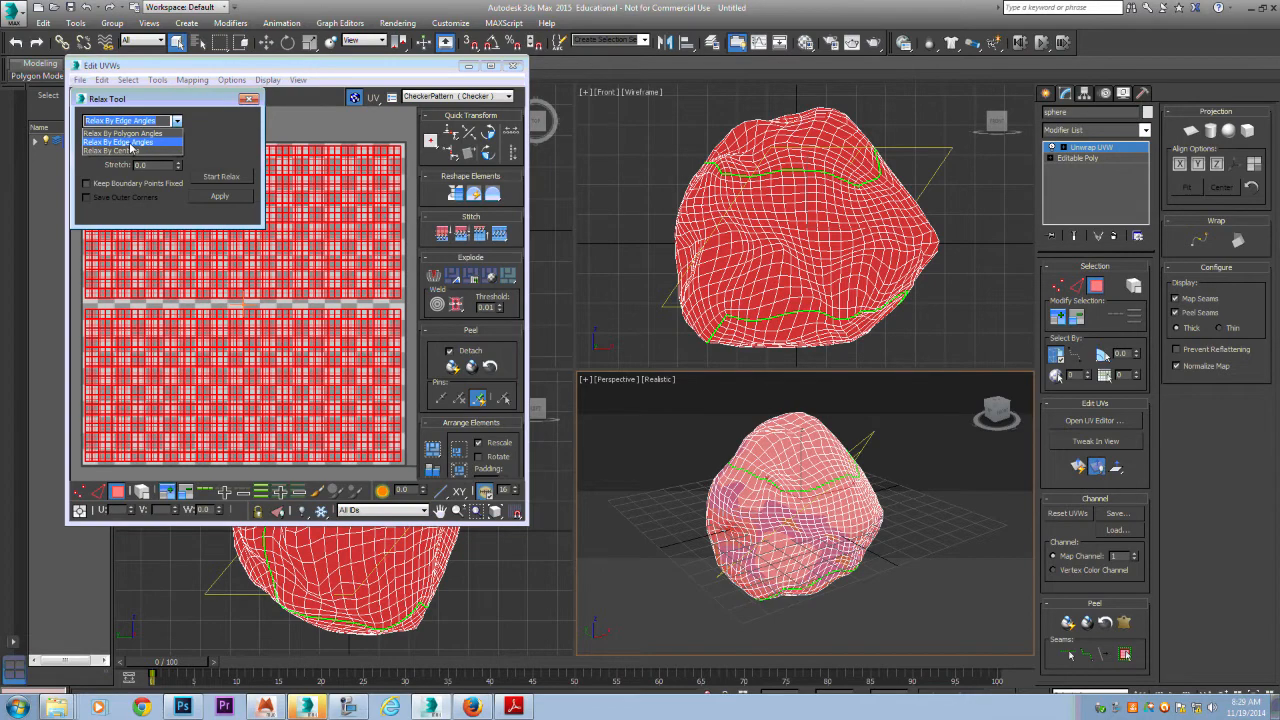
{"action": "left_click", "coordinate": [220, 176]}
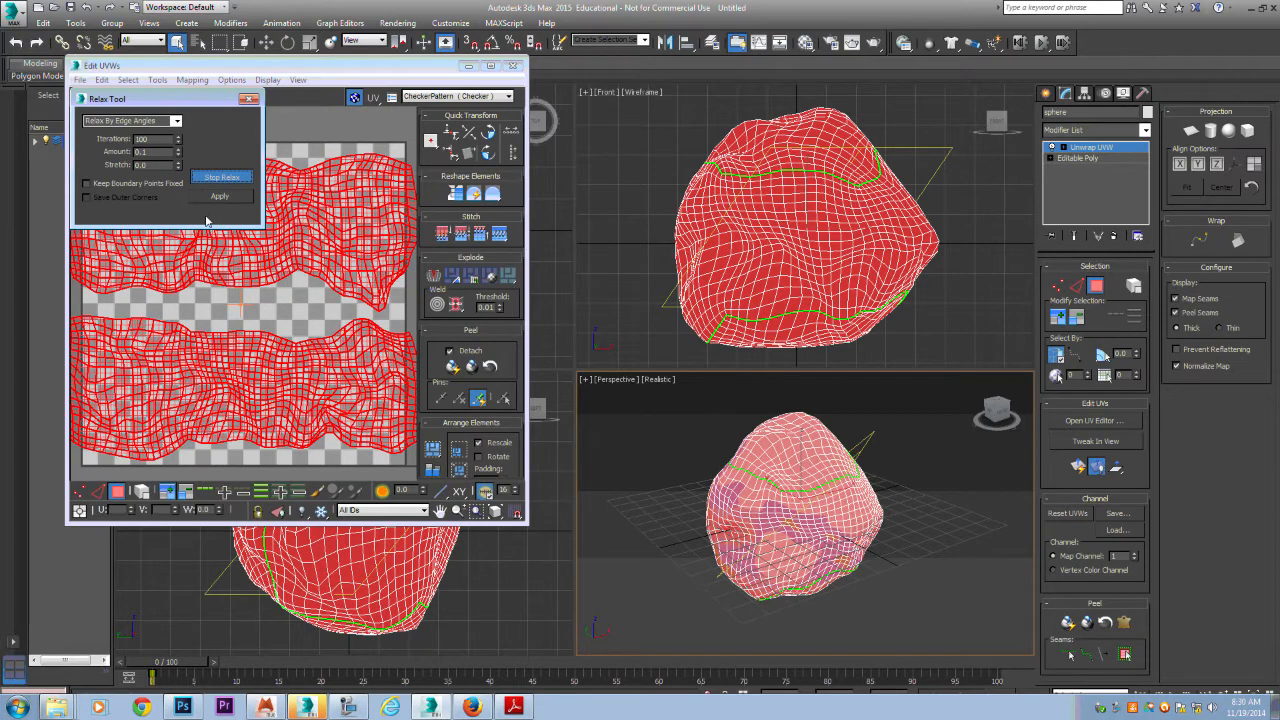
{"action": "left_click", "coordinate": [220, 176]}
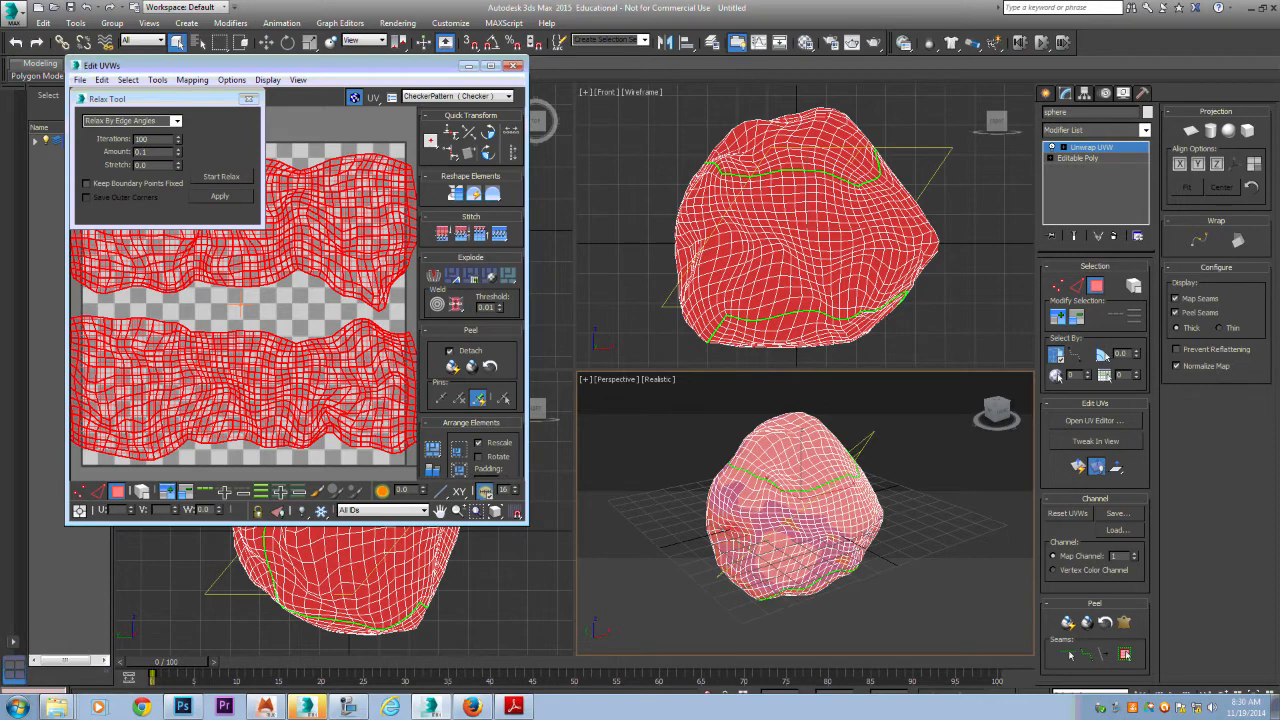
{"action": "left_click", "coordinate": [220, 176]}
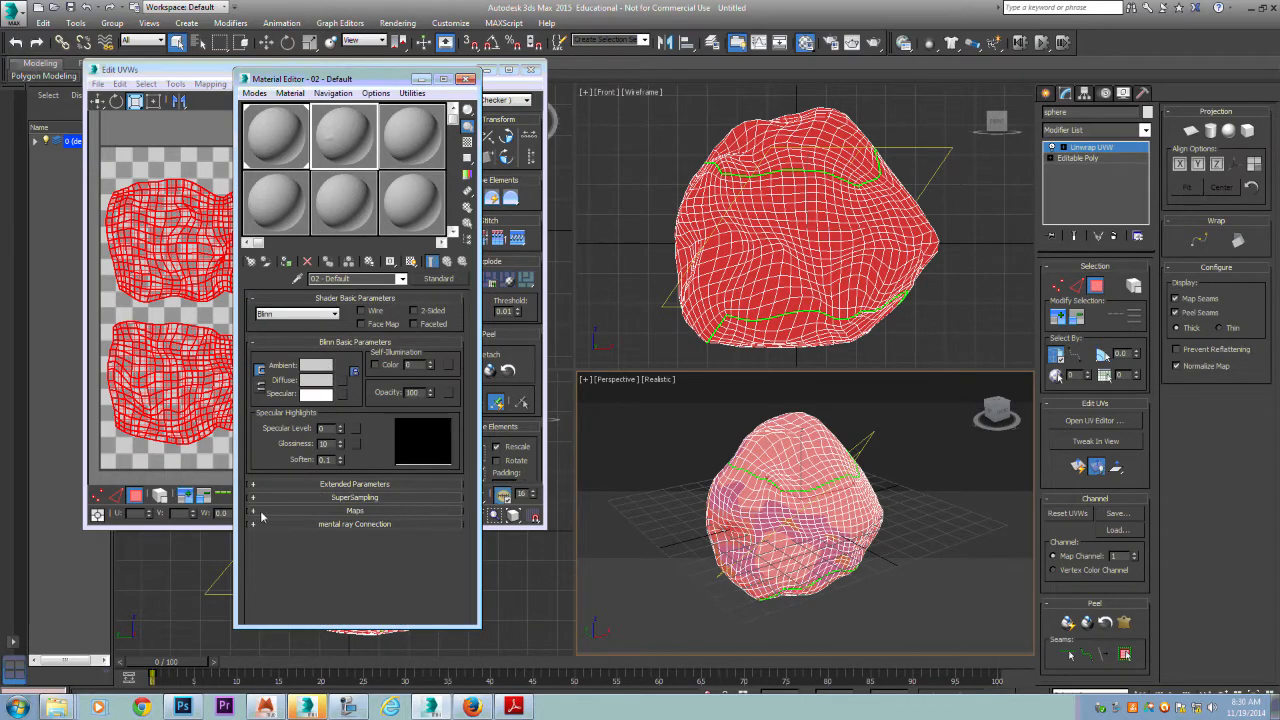
- Expand the material's Maps rollout and start assigning a bitmap to Diffuse Color
{"action": "left_click", "coordinate": [356, 510]}
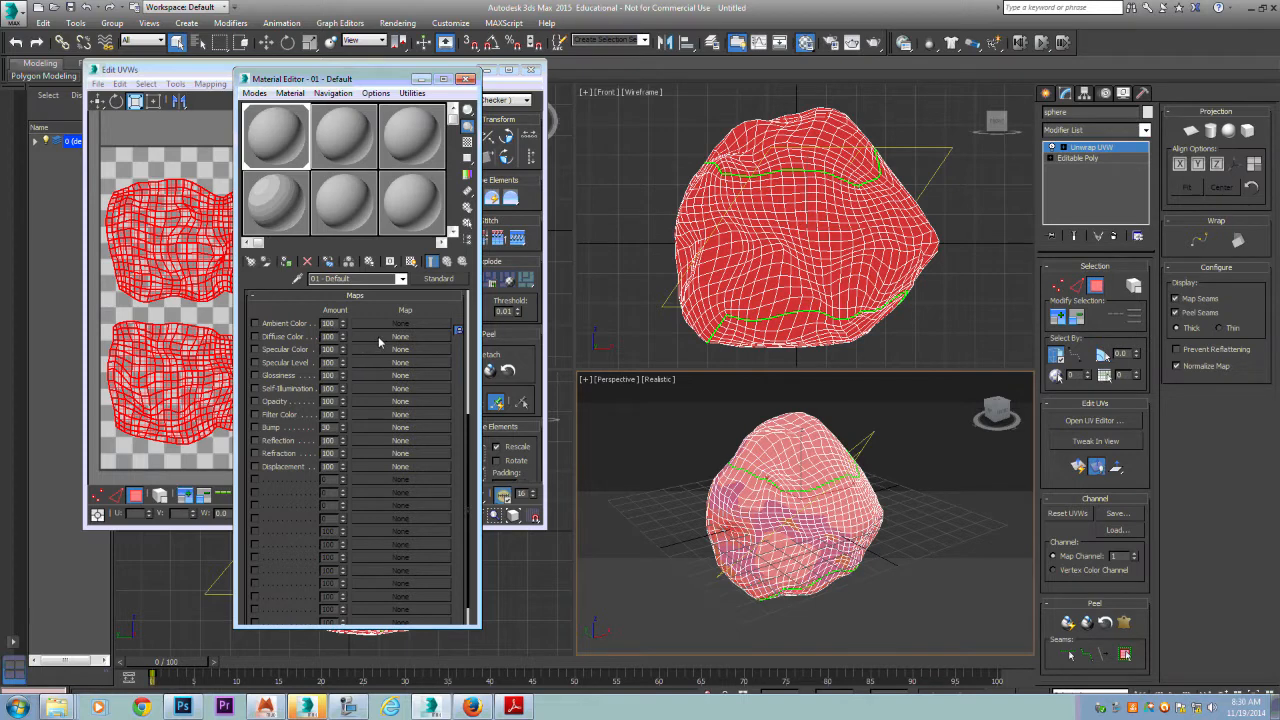
{"action": "left_click", "coordinate": [400, 336]}
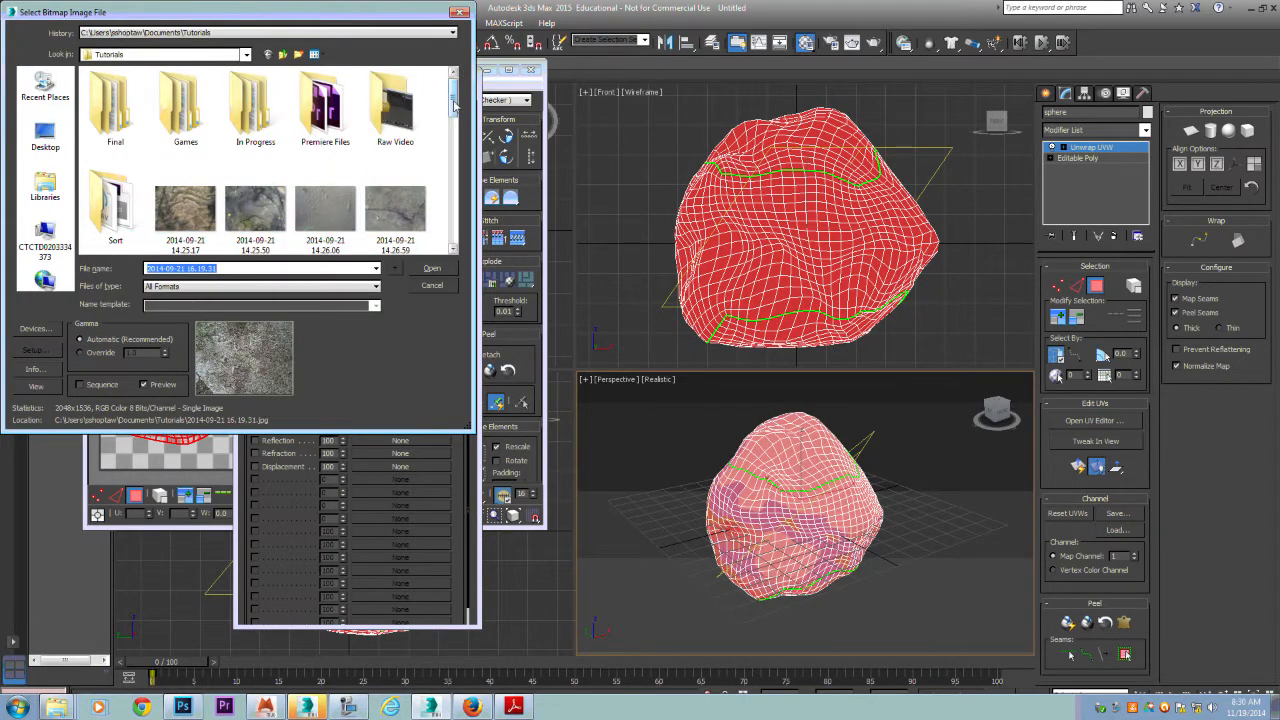
- Load the rock photo from the Tutorials folder as the diffuse bitmap
{"action": "scroll", "scroll_direction": "down", "scroll_amount": 3}
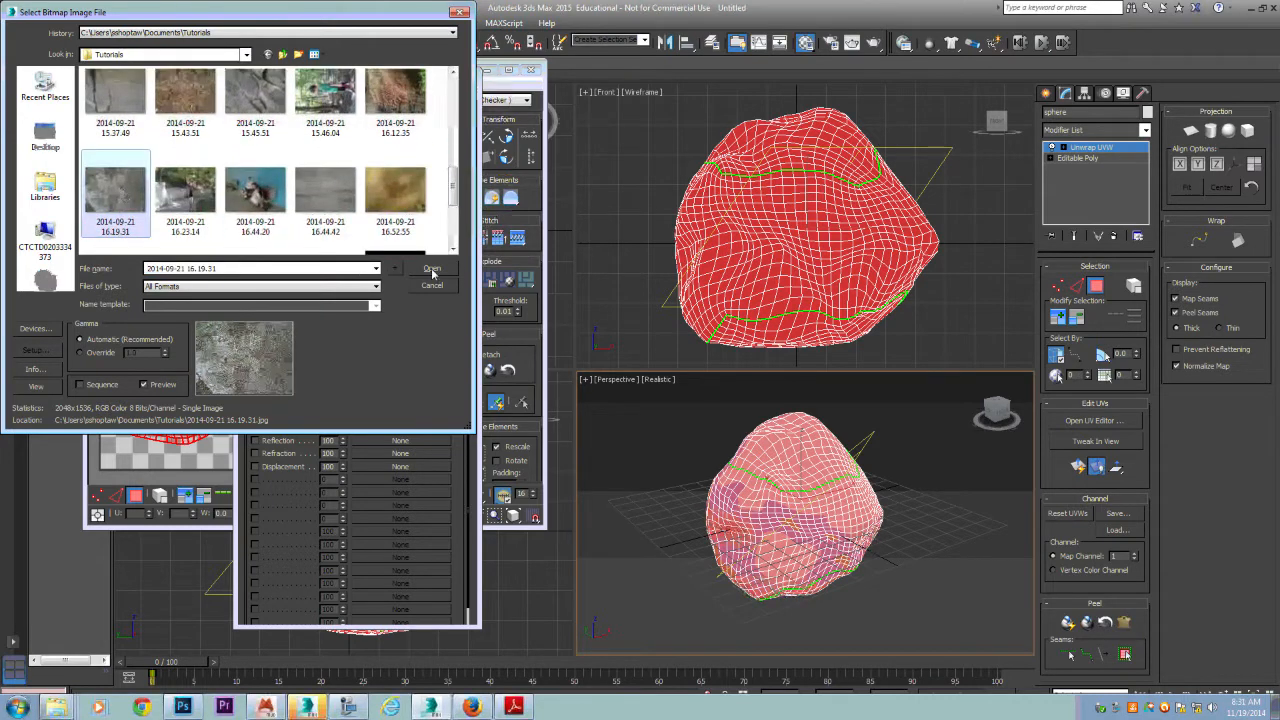
{"action": "left_click", "coordinate": [432, 268]}
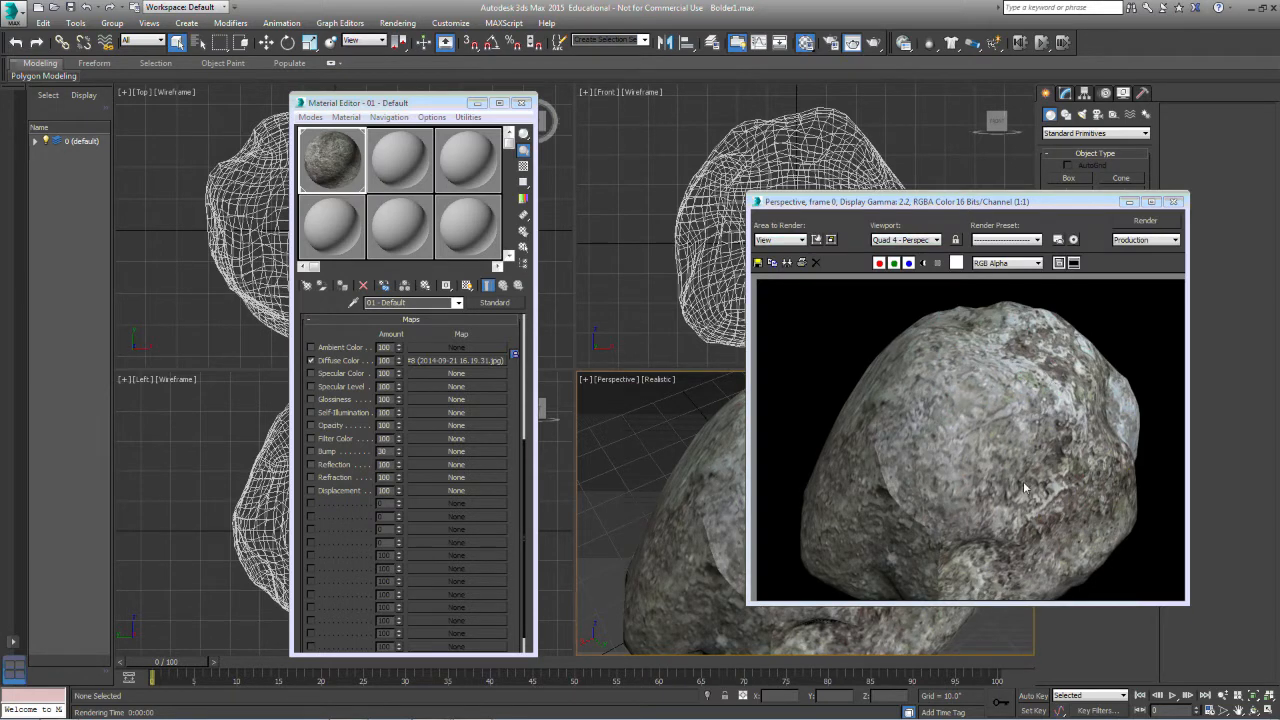
{"action": "mouse_move", "coordinate": [1062, 432]}
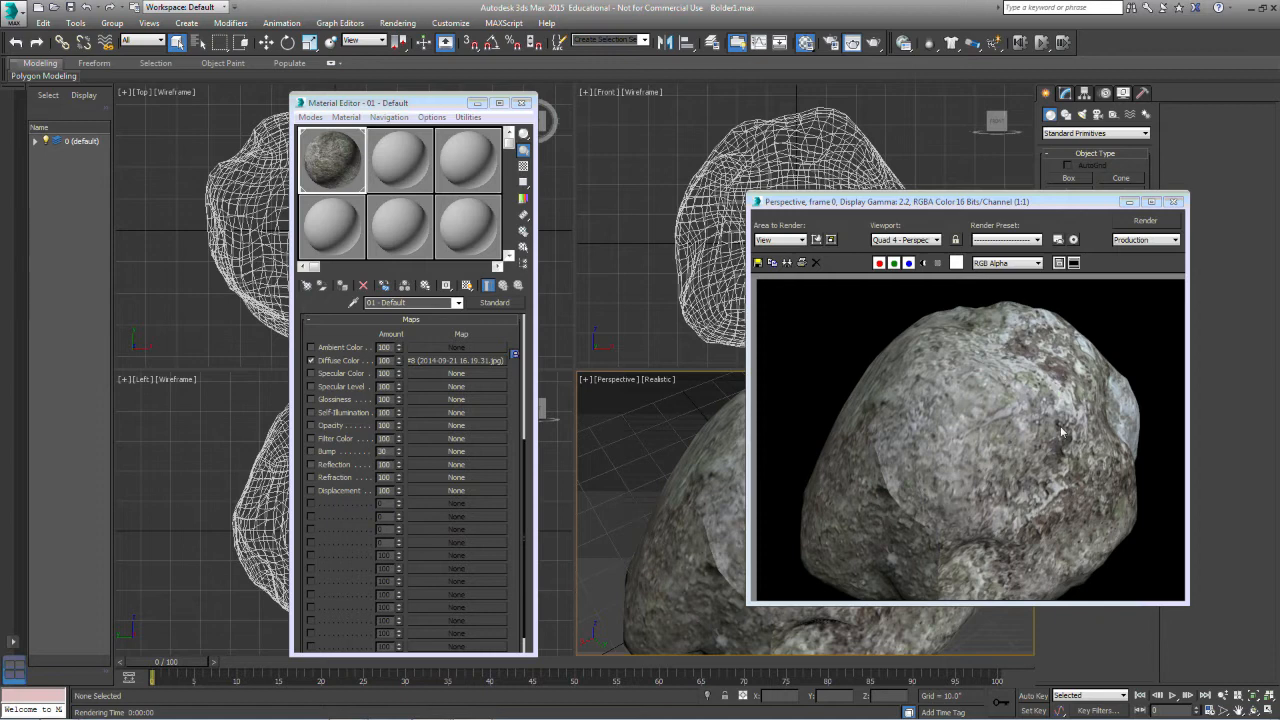
{"action": "mouse_move", "coordinate": [1006, 492]}
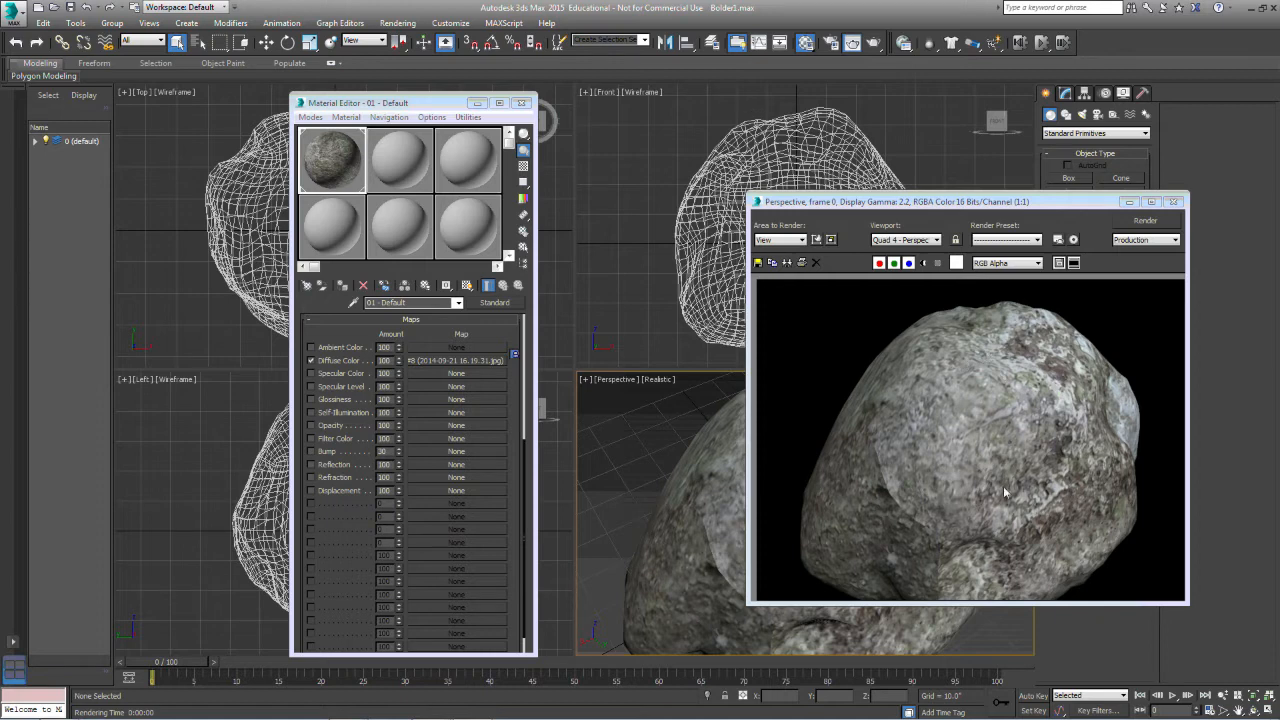
{"action": "mouse_move", "coordinate": [1176, 202]}
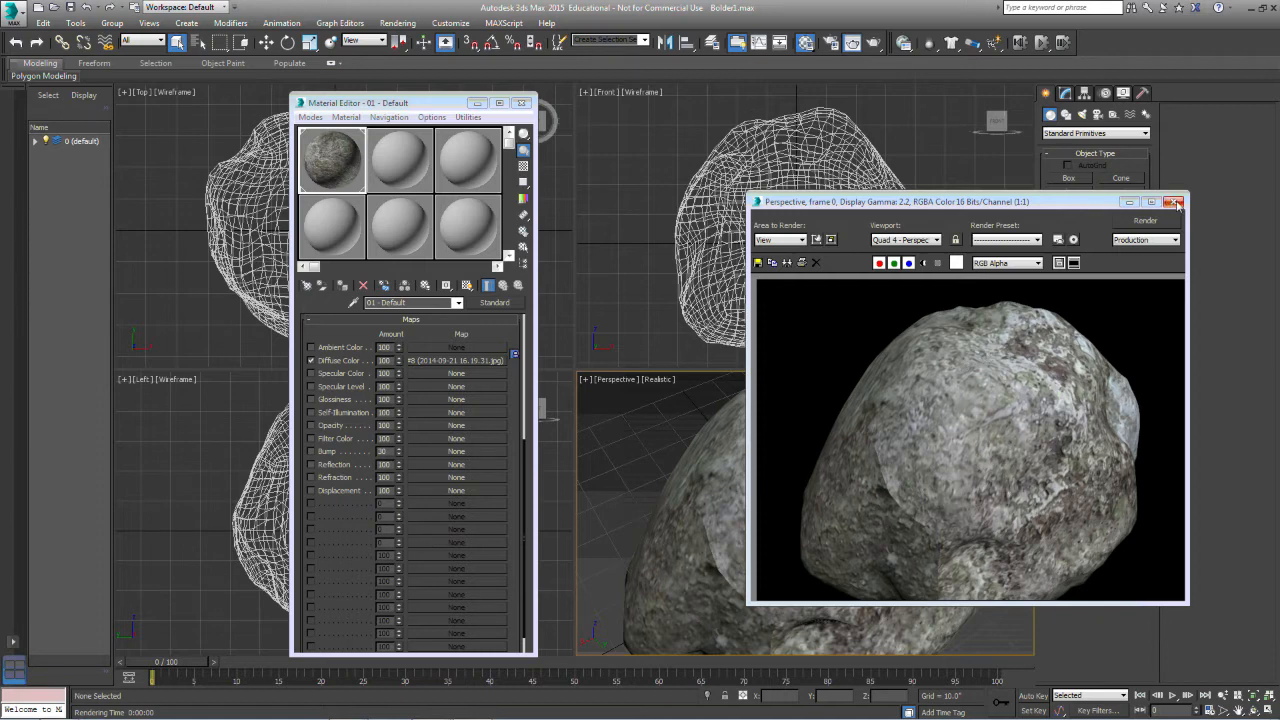
- Close the rendered frame window after inspecting the textured boulder
{"action": "left_click", "coordinate": [1176, 202]}
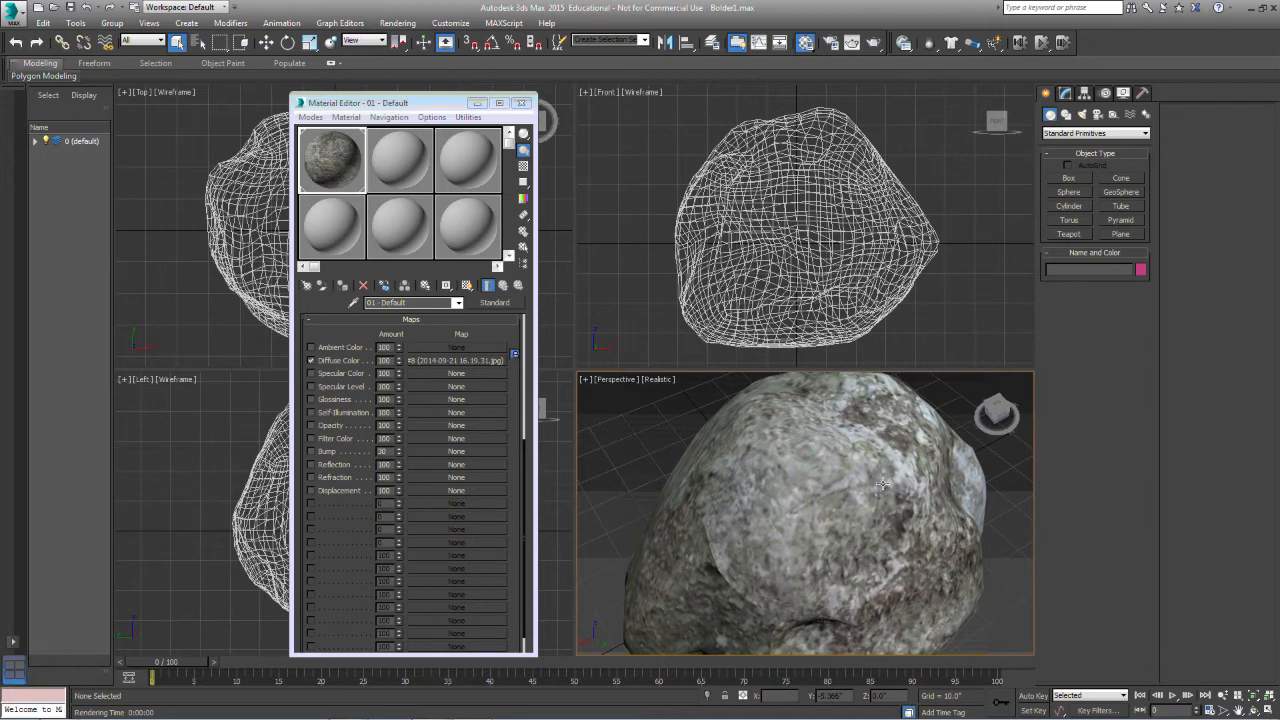
{"action": "mouse_move", "coordinate": [848, 504]}
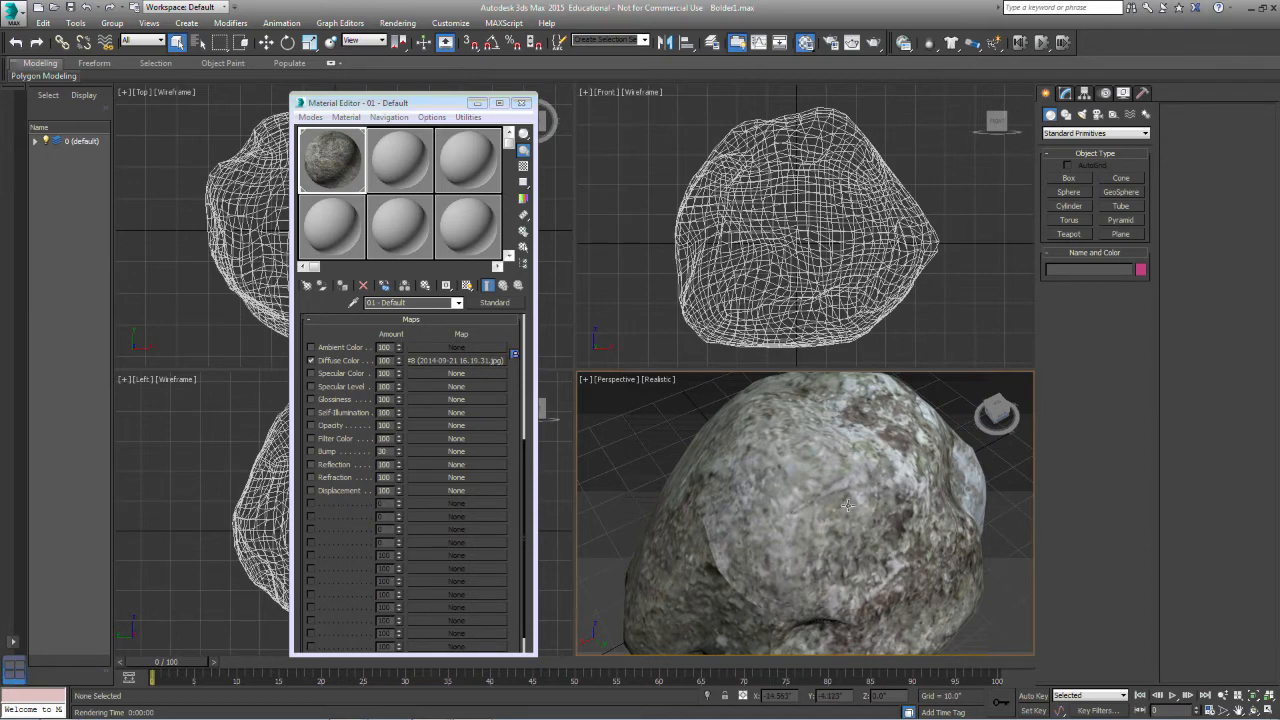
{"action": "mouse_move", "coordinate": [856, 460]}
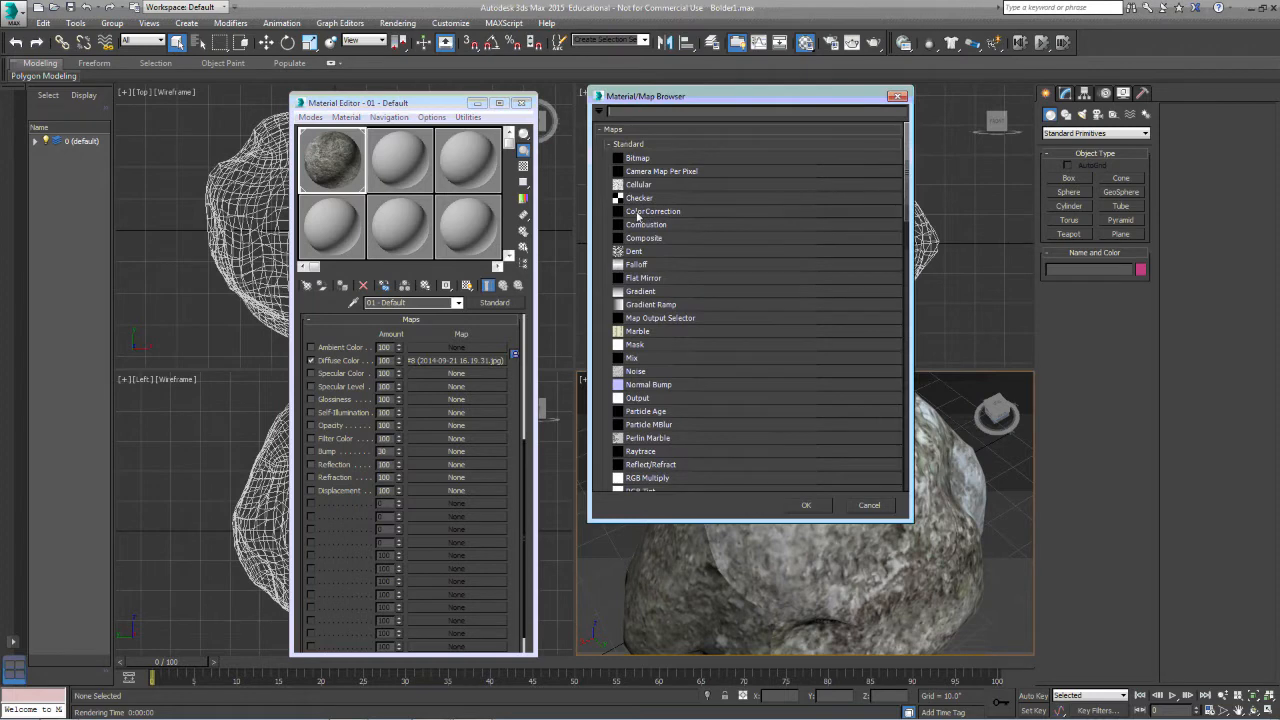
{"action": "mouse_move", "coordinate": [648, 160]}
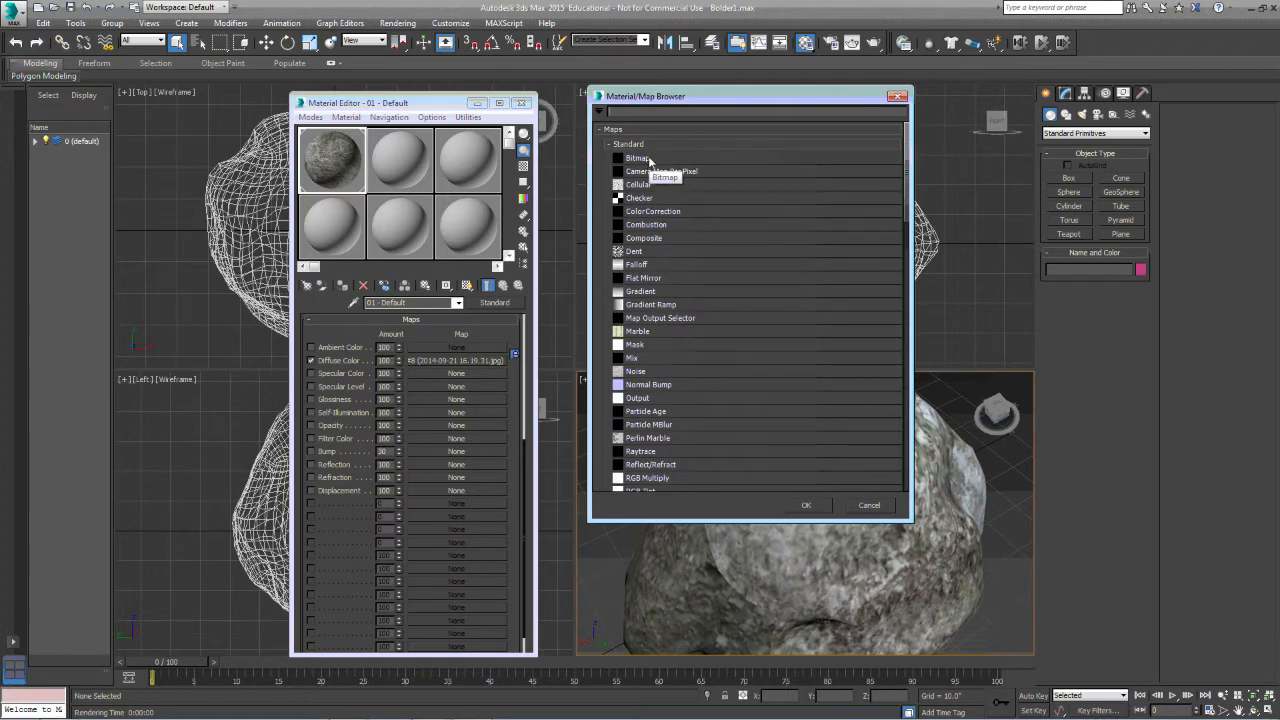
- Assign the rock photo bitmap as the material's Bump map
{"action": "left_click", "coordinate": [636, 156]}
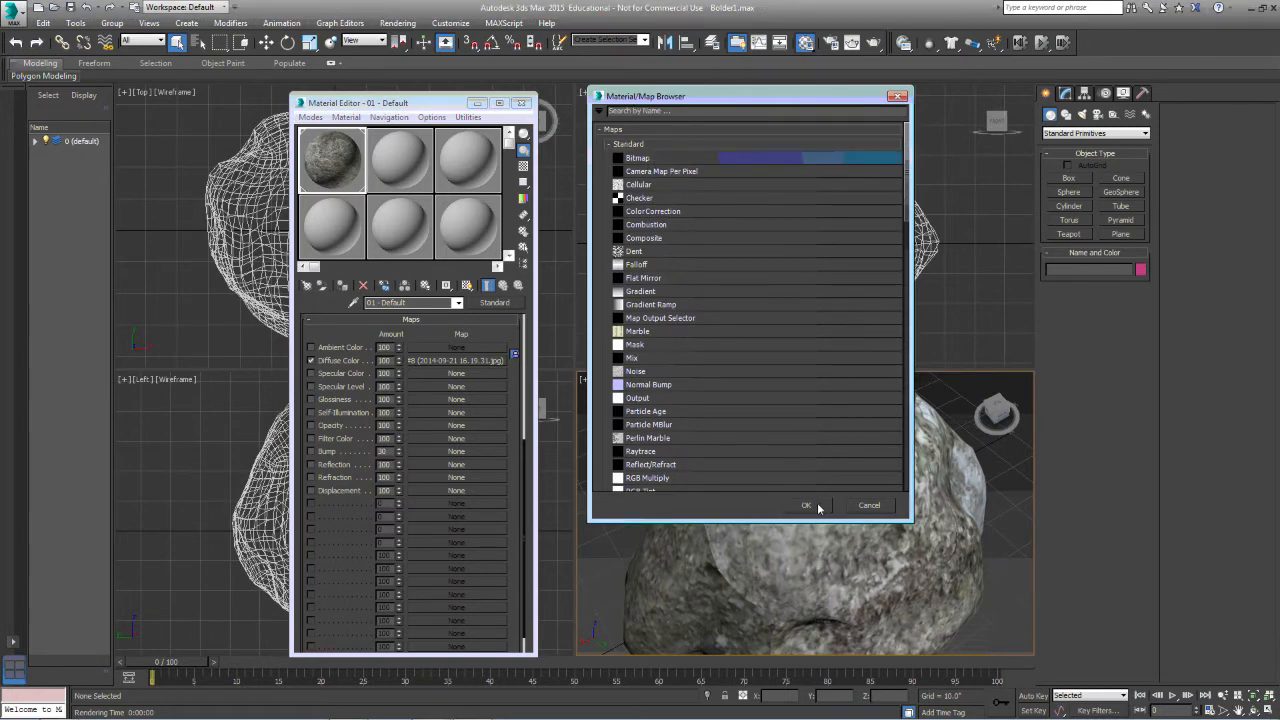
{"action": "left_click", "coordinate": [806, 504]}
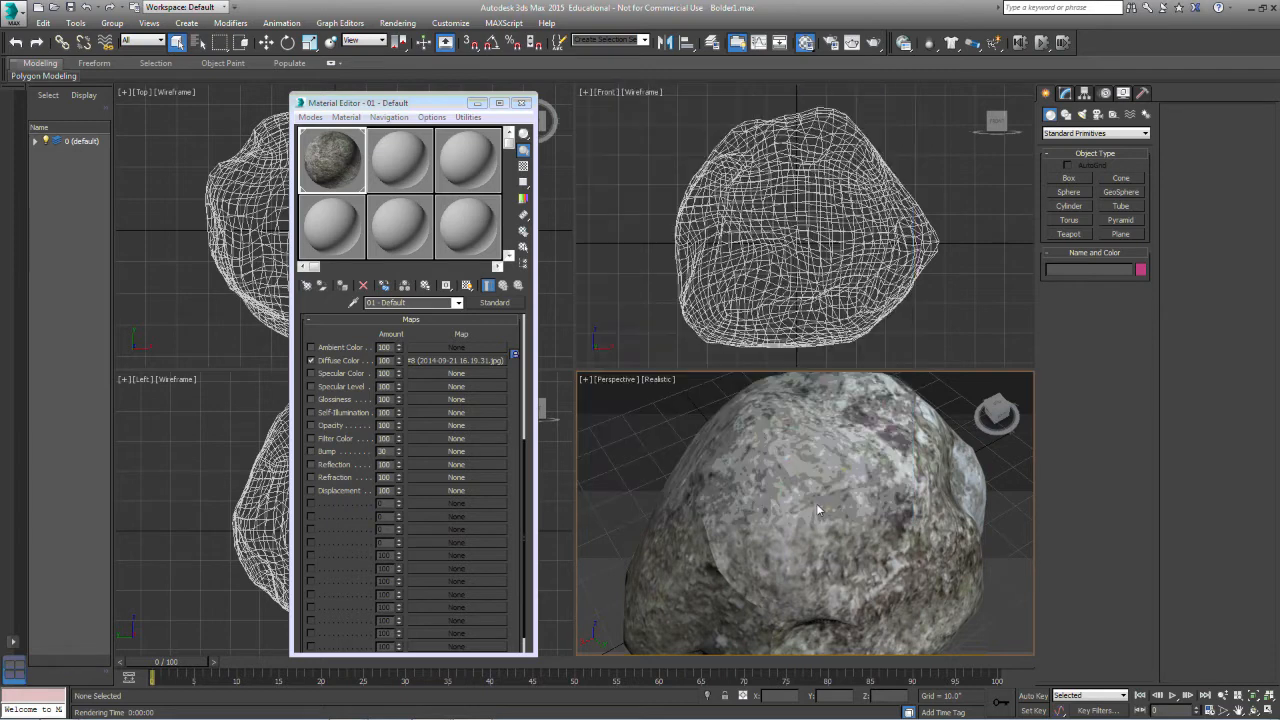
{"action": "left_click", "coordinate": [456, 360]}
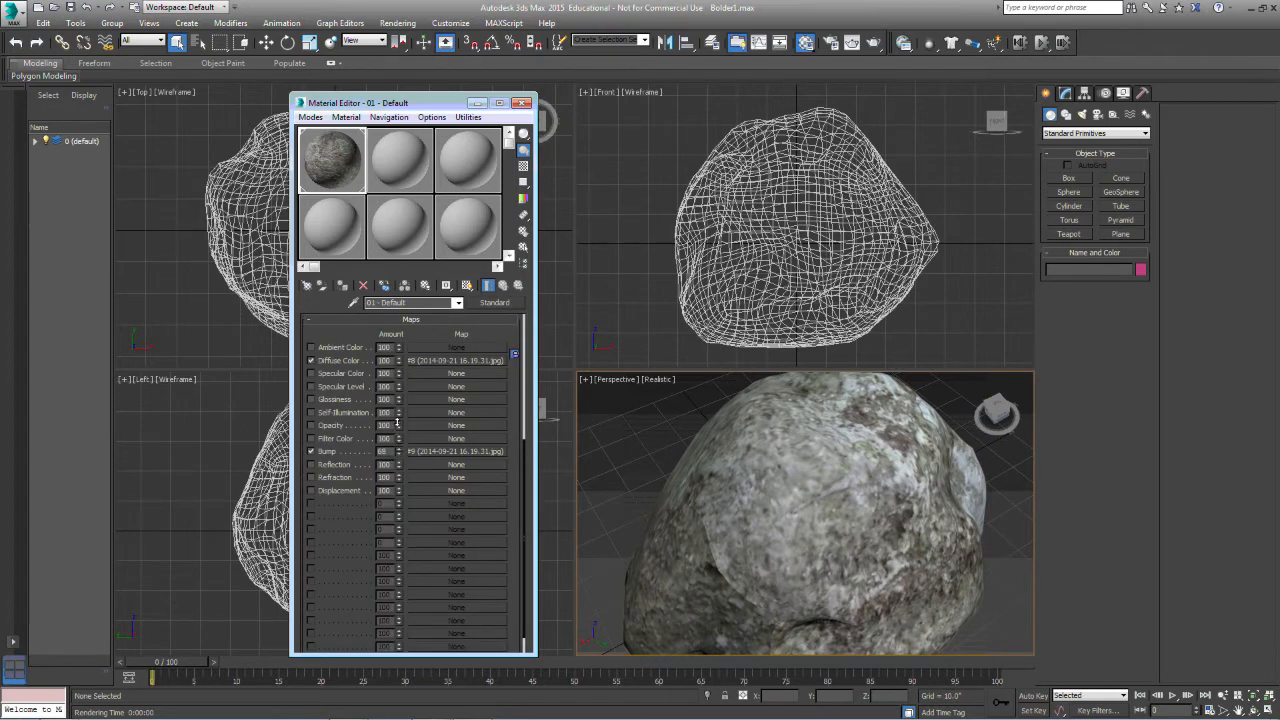
{"action": "left_click", "coordinate": [398, 448]}
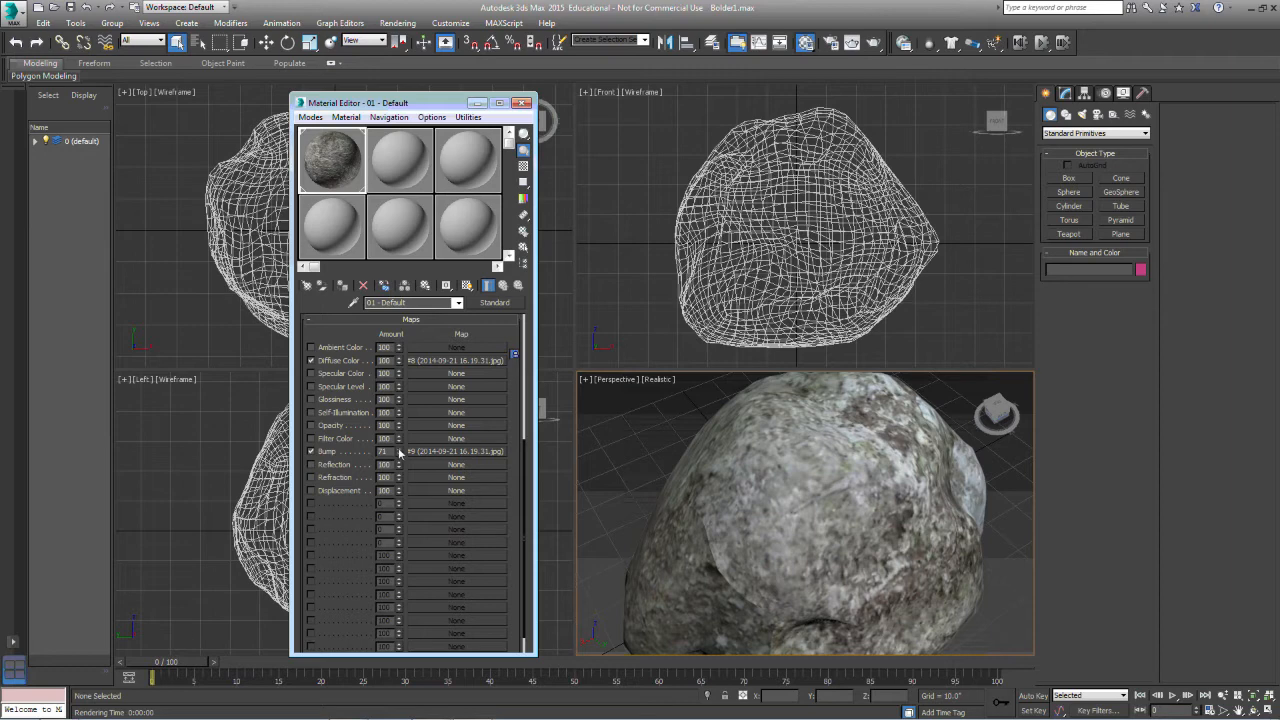
{"action": "left_click", "coordinate": [400, 448]}
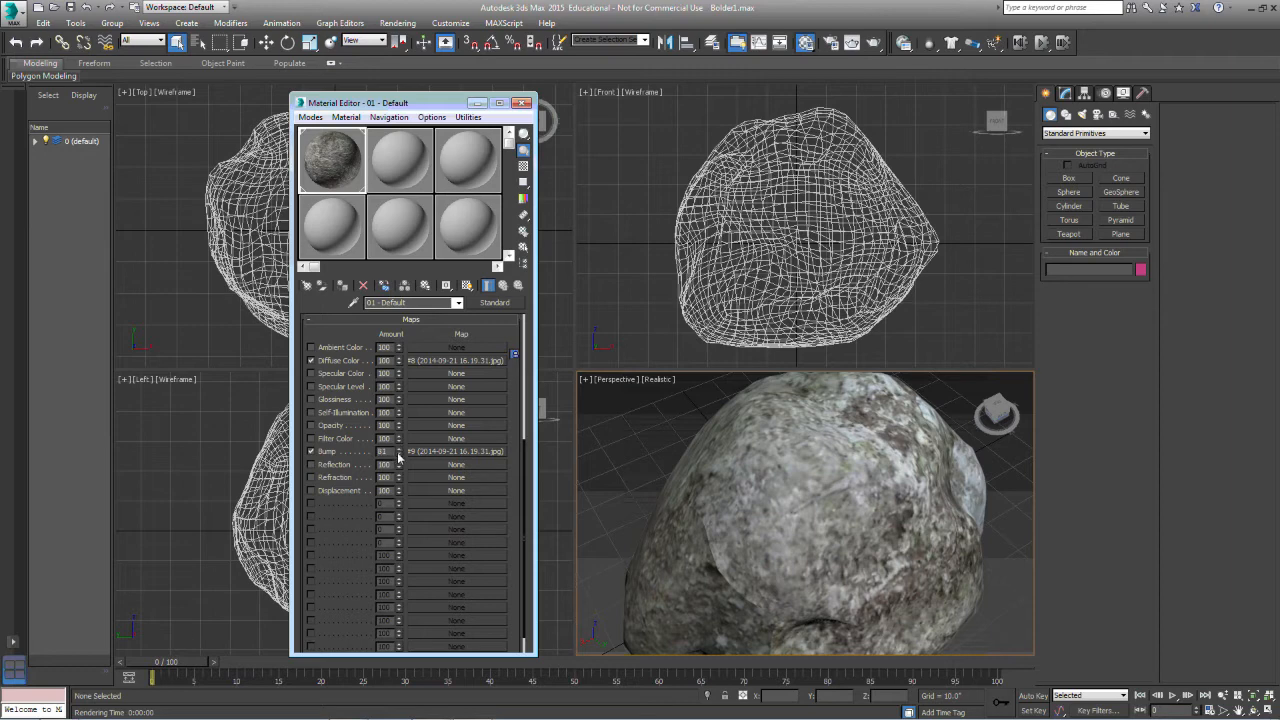
{"action": "left_click", "coordinate": [400, 452]}
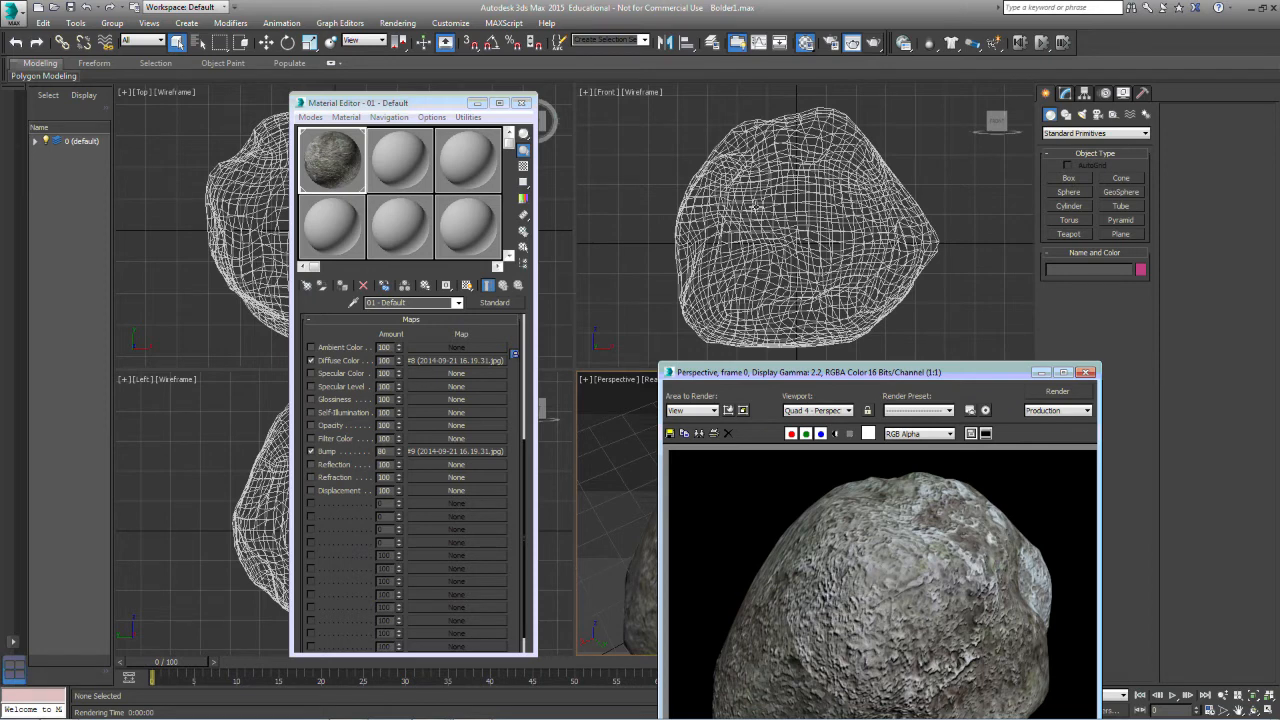
- Fill the Displacement channel with a Dent map and render the rugged boulder in Perspective
{"action": "left_click_drag", "start_coordinate": [808, 372], "coordinate": [776, 220]}
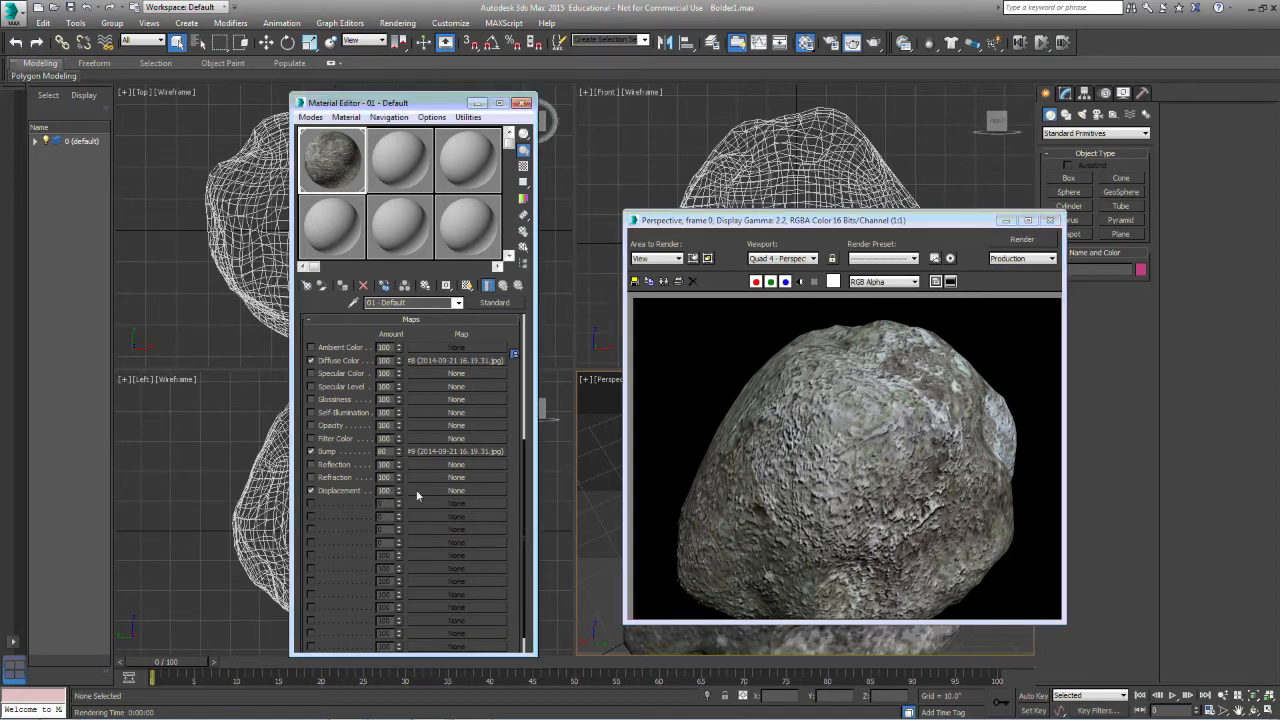
{"action": "left_click", "coordinate": [456, 476]}
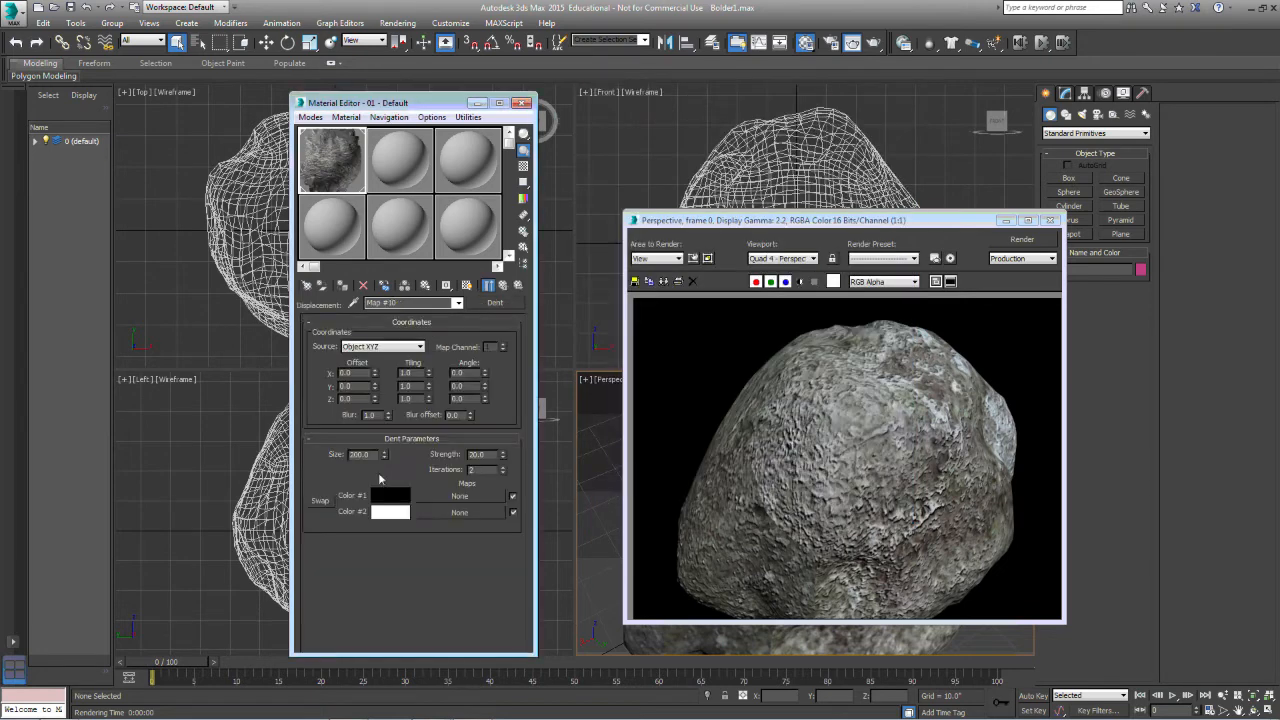
{"action": "left_click", "coordinate": [342, 286]}
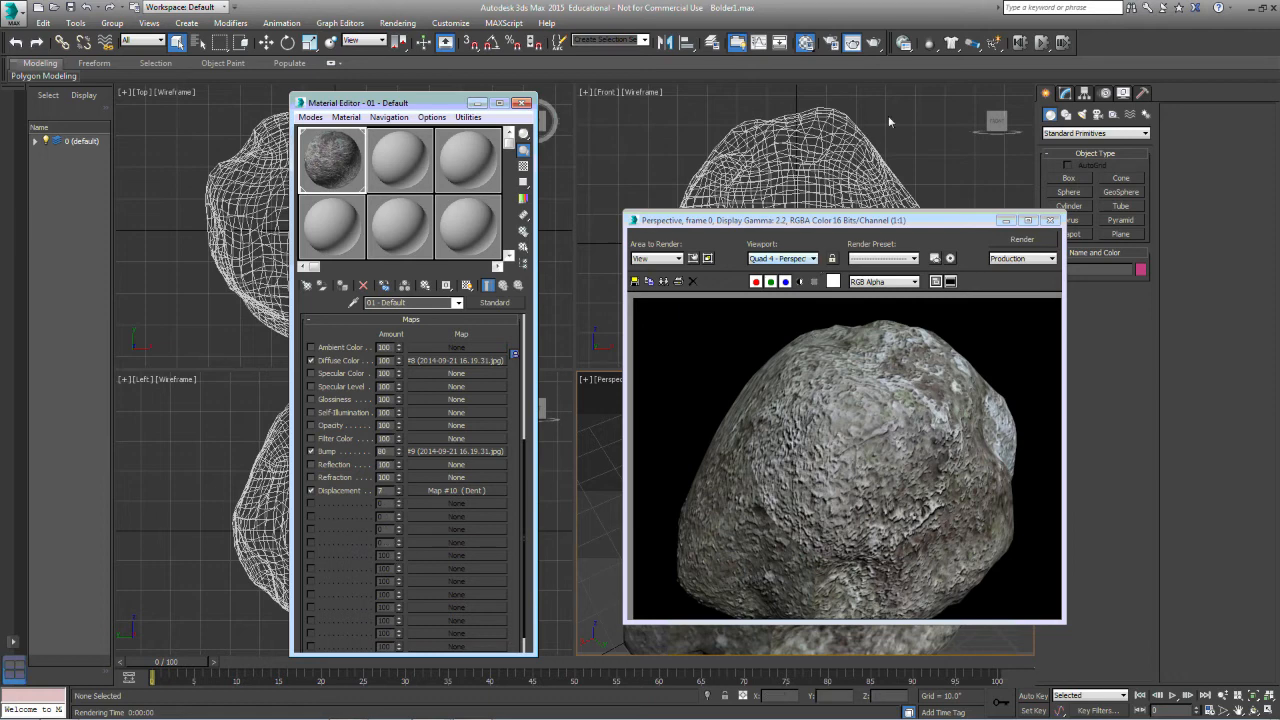
{"action": "left_click", "coordinate": [1020, 240]}
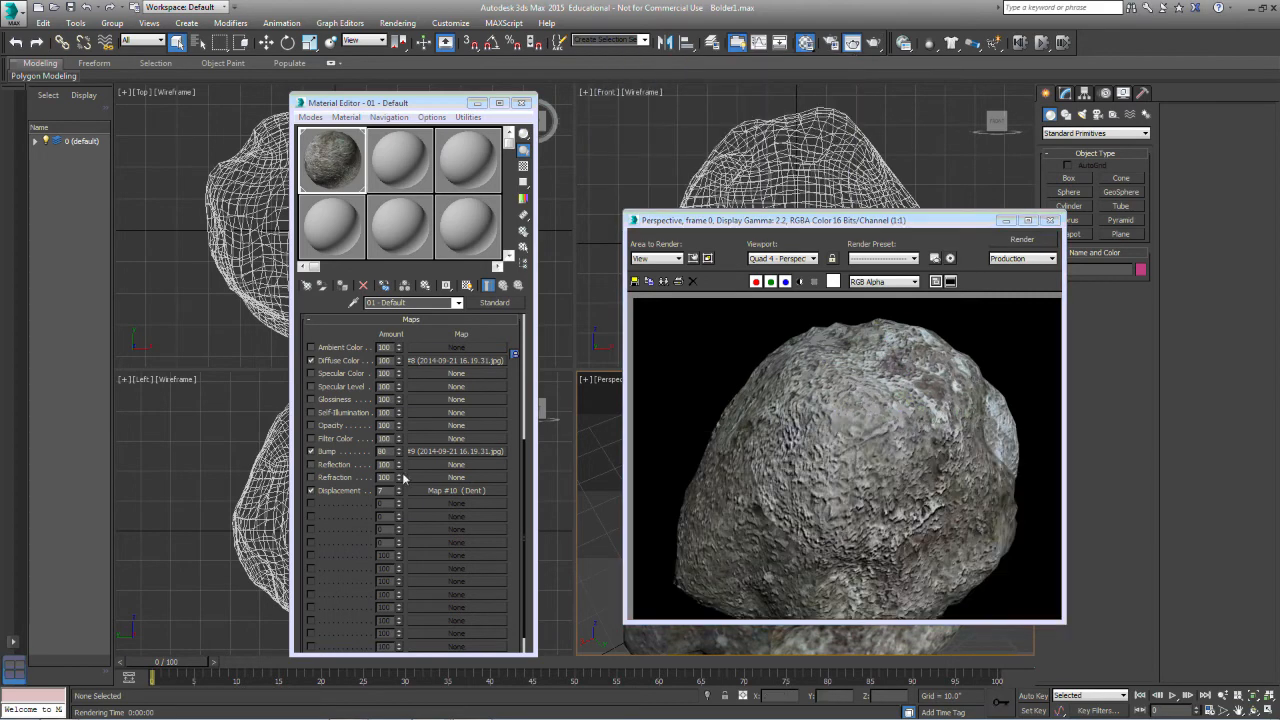
{"action": "mouse_move", "coordinate": [868, 230]}
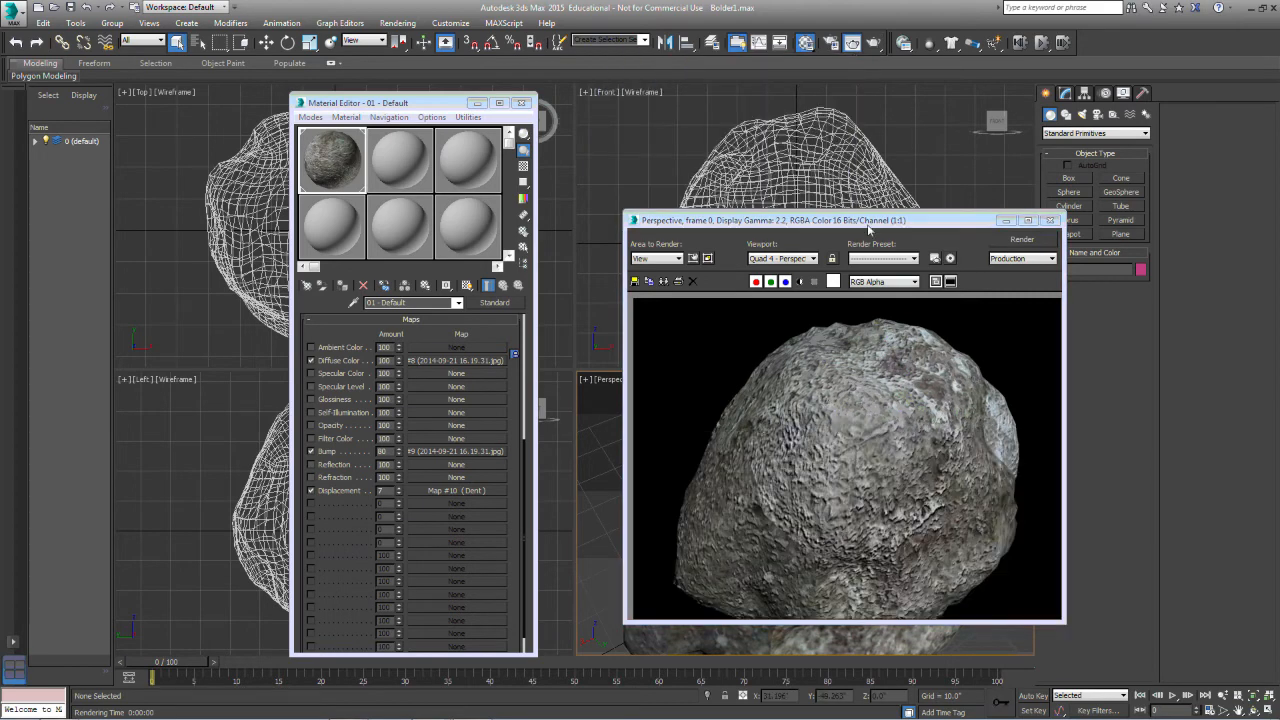